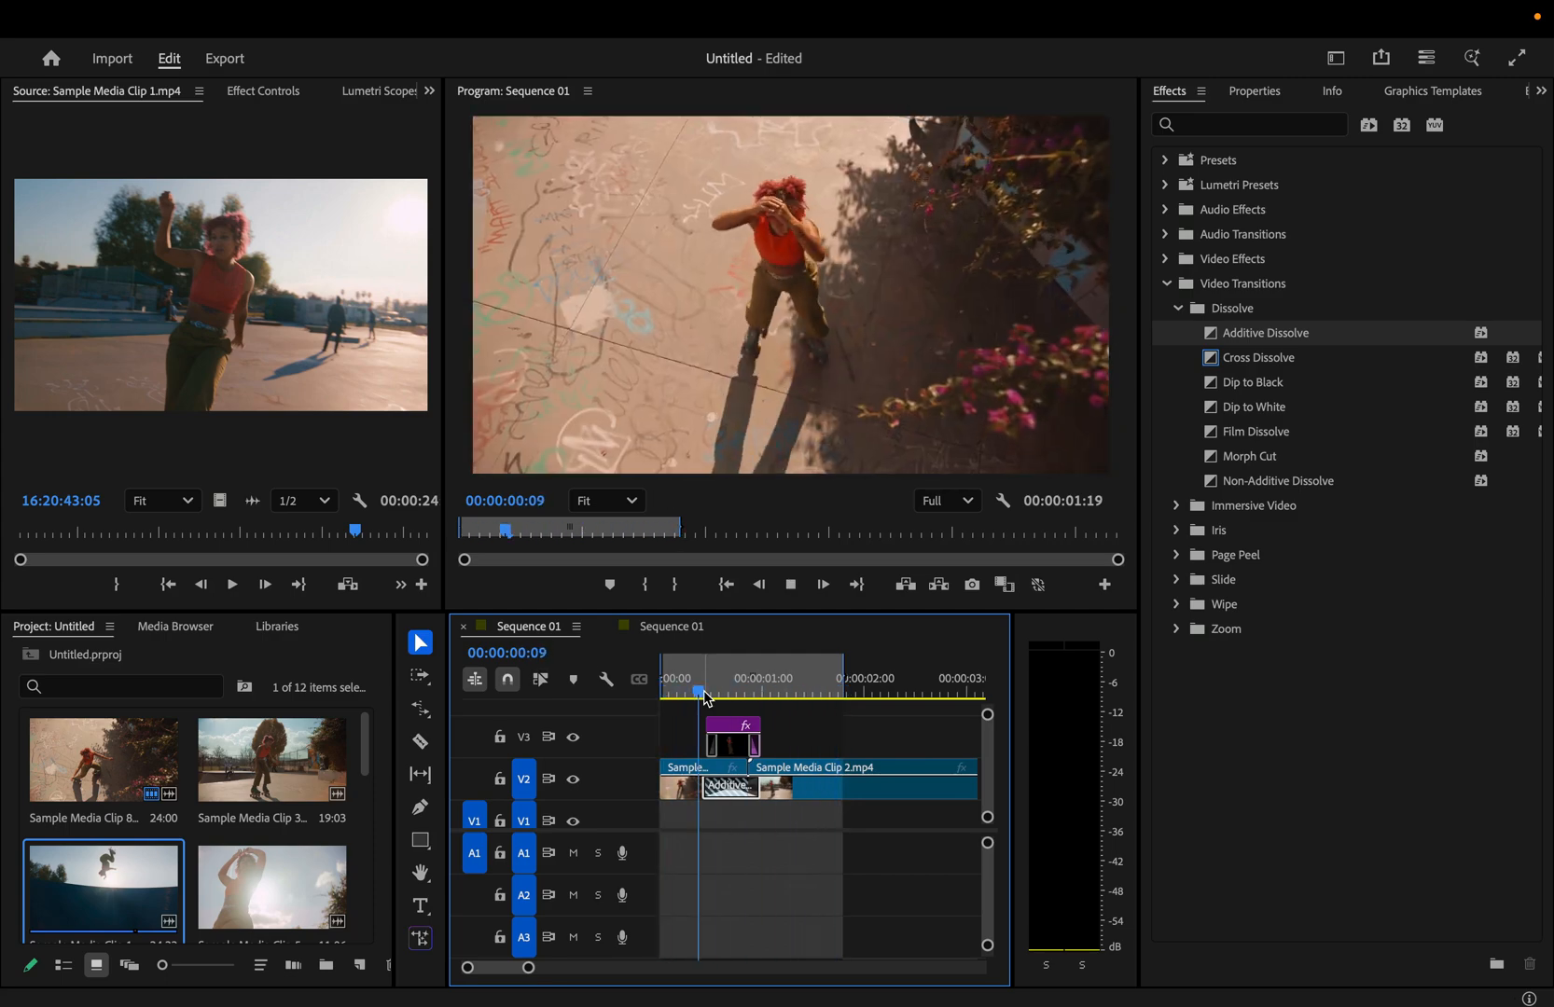
Park the playhead at 00:00:08:07 on the skater frame at the start of Sample Media Clip 2.
left_click(731, 692)
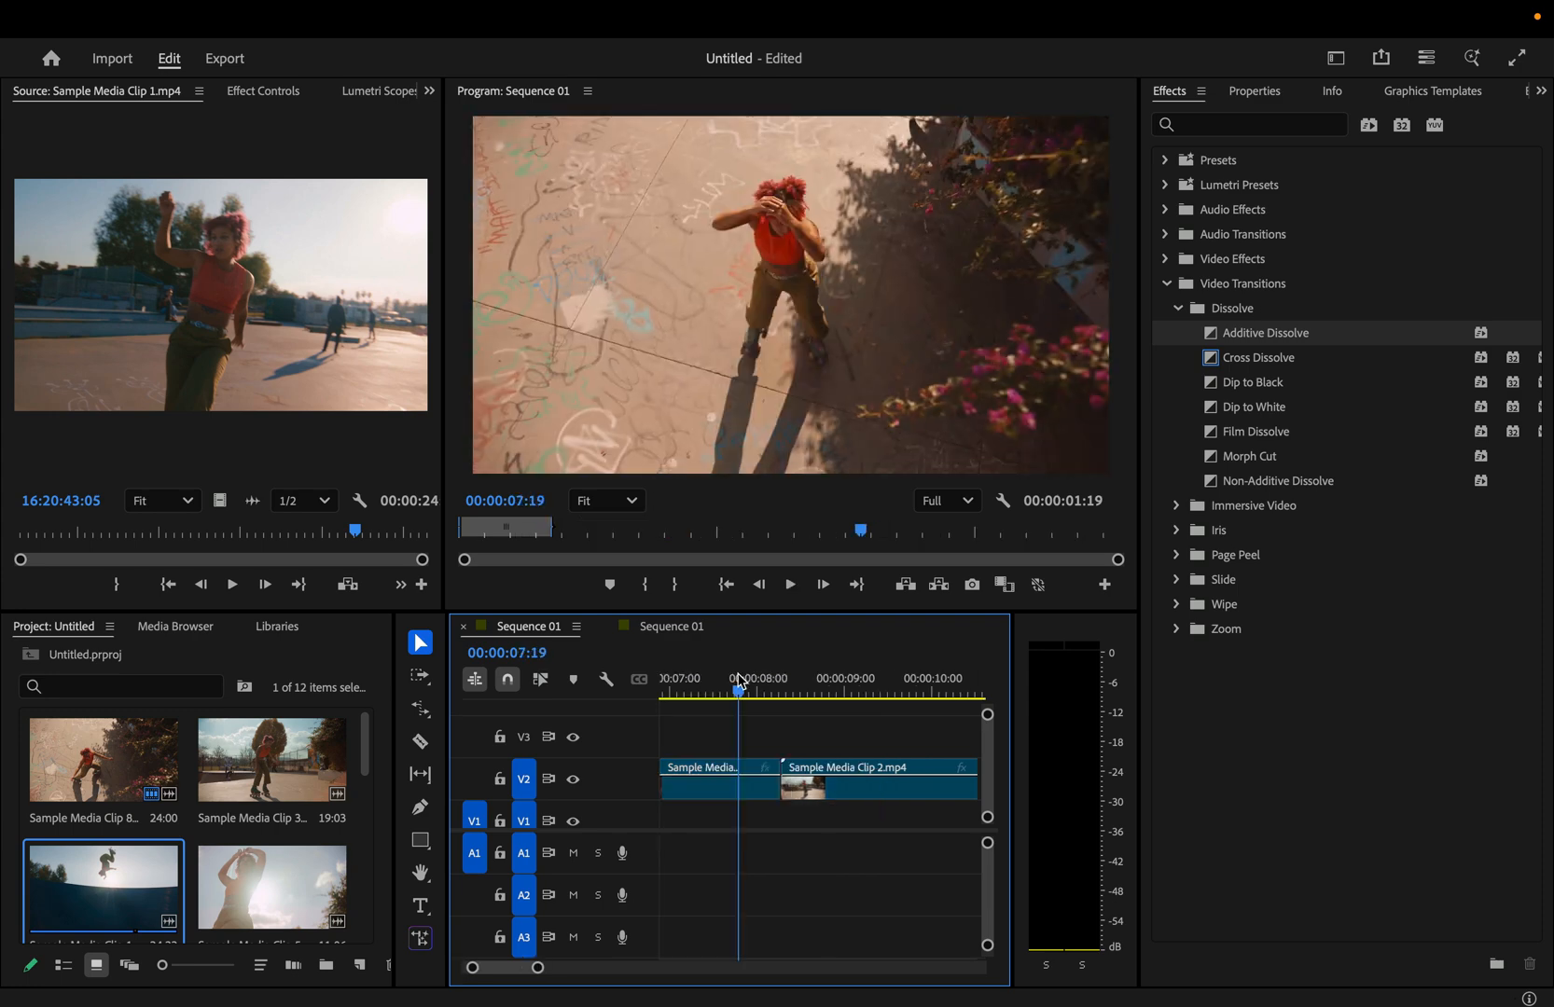
left_click(755, 679)
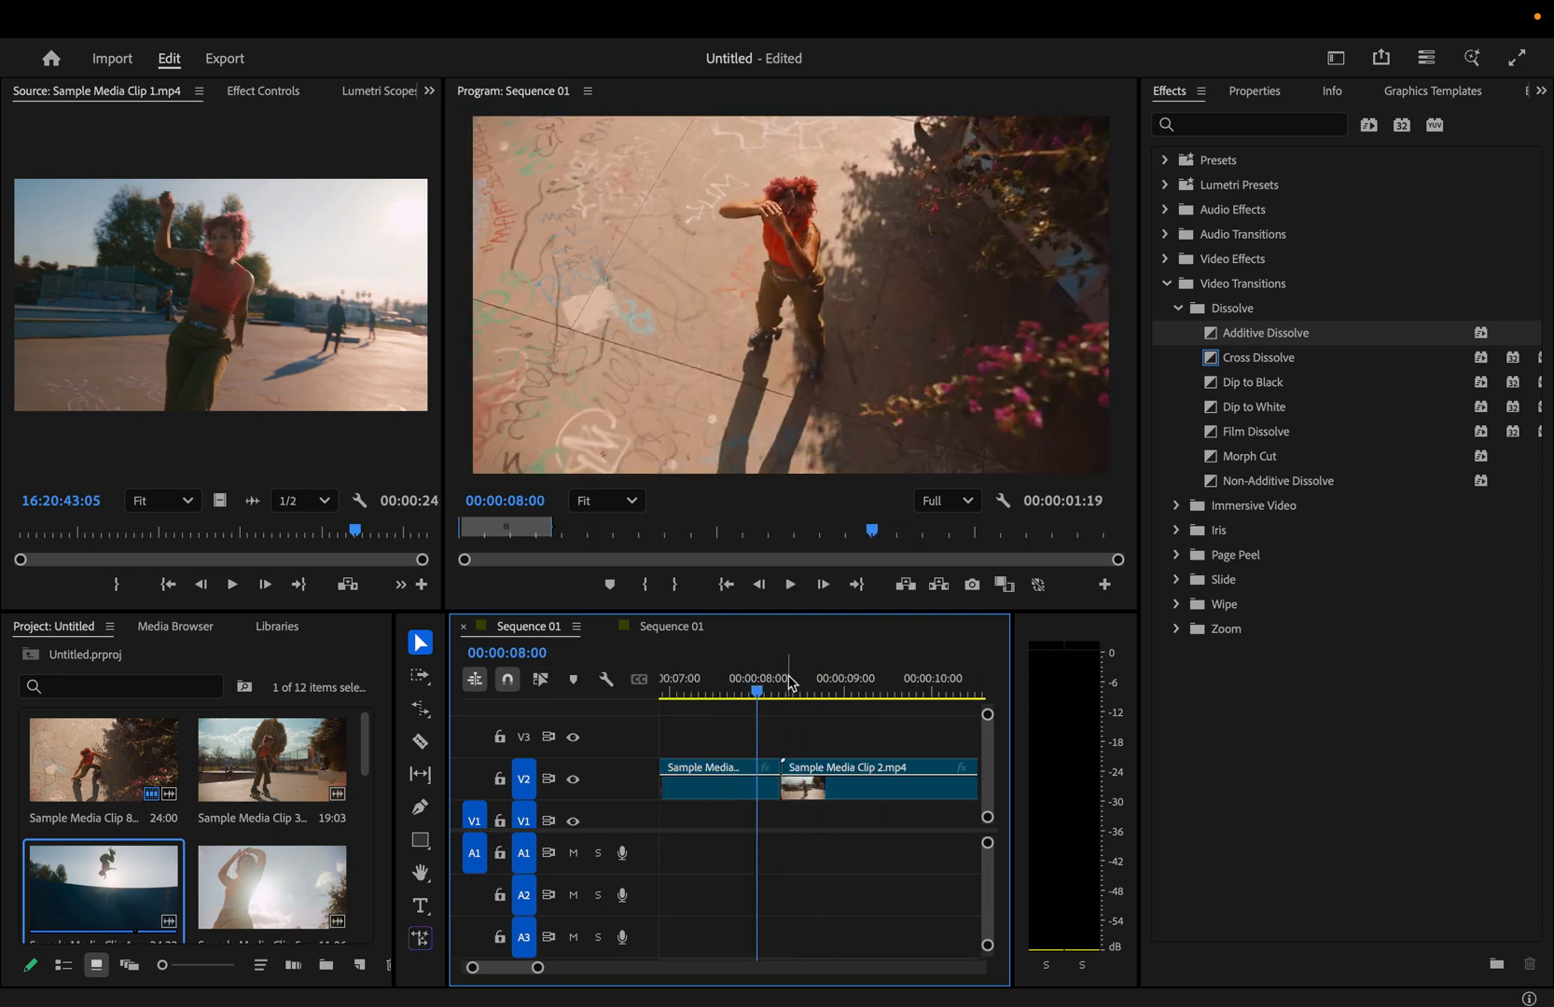
left_click(787, 679)
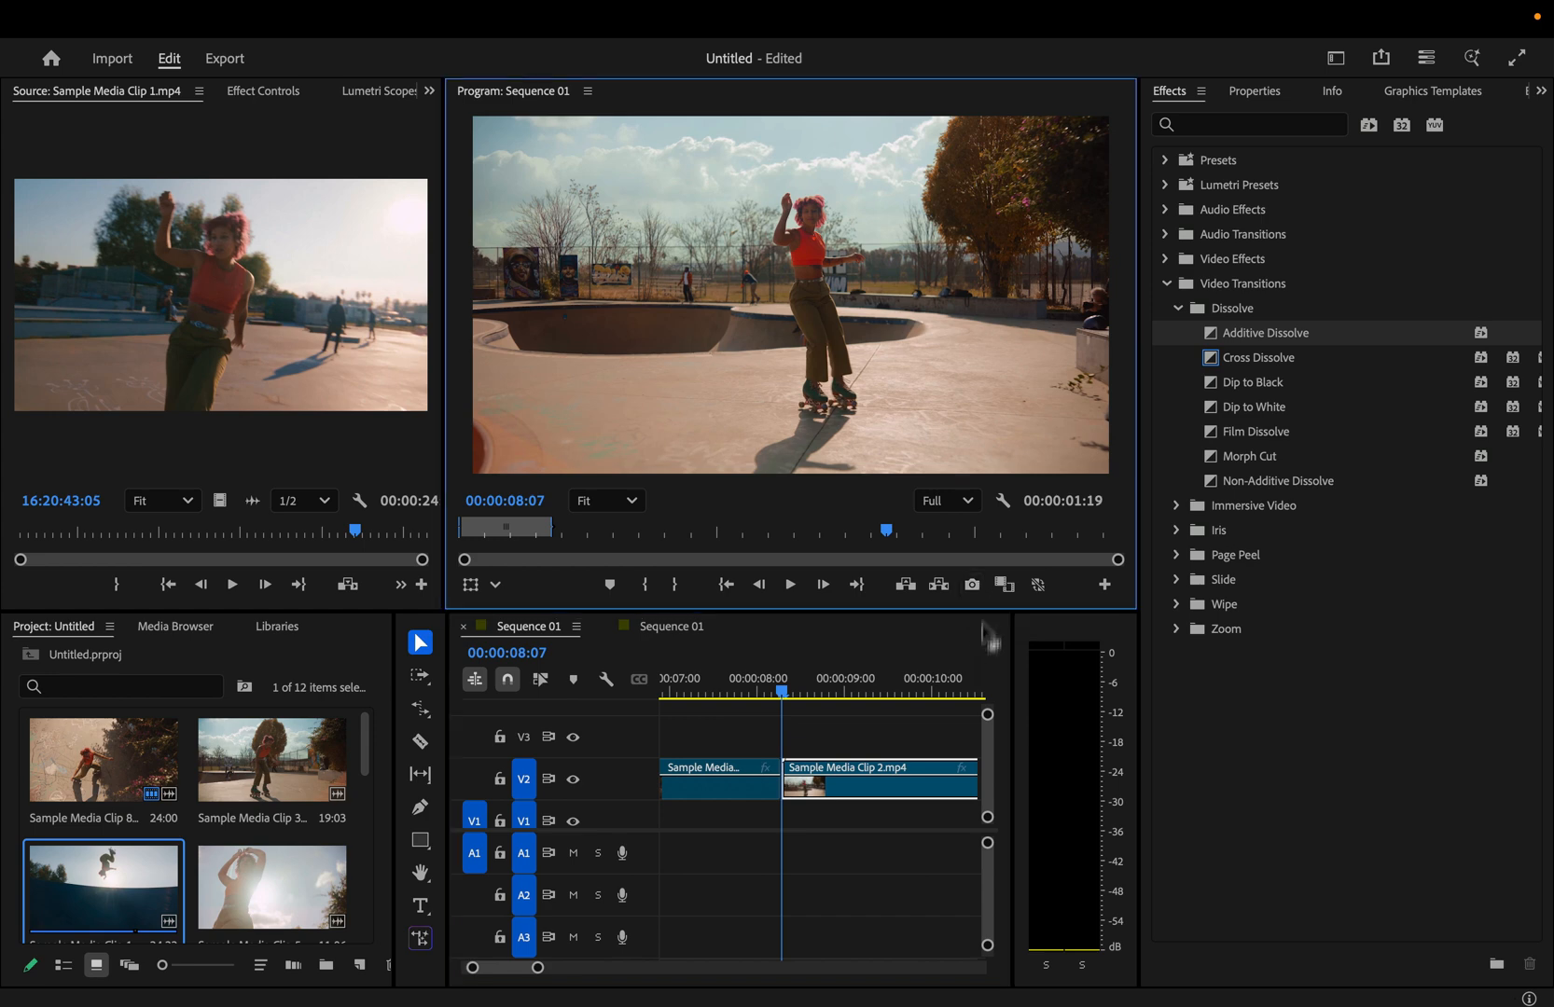
Export the current frame as a JPEG still with Import into project enabled.
left_click(972, 584)
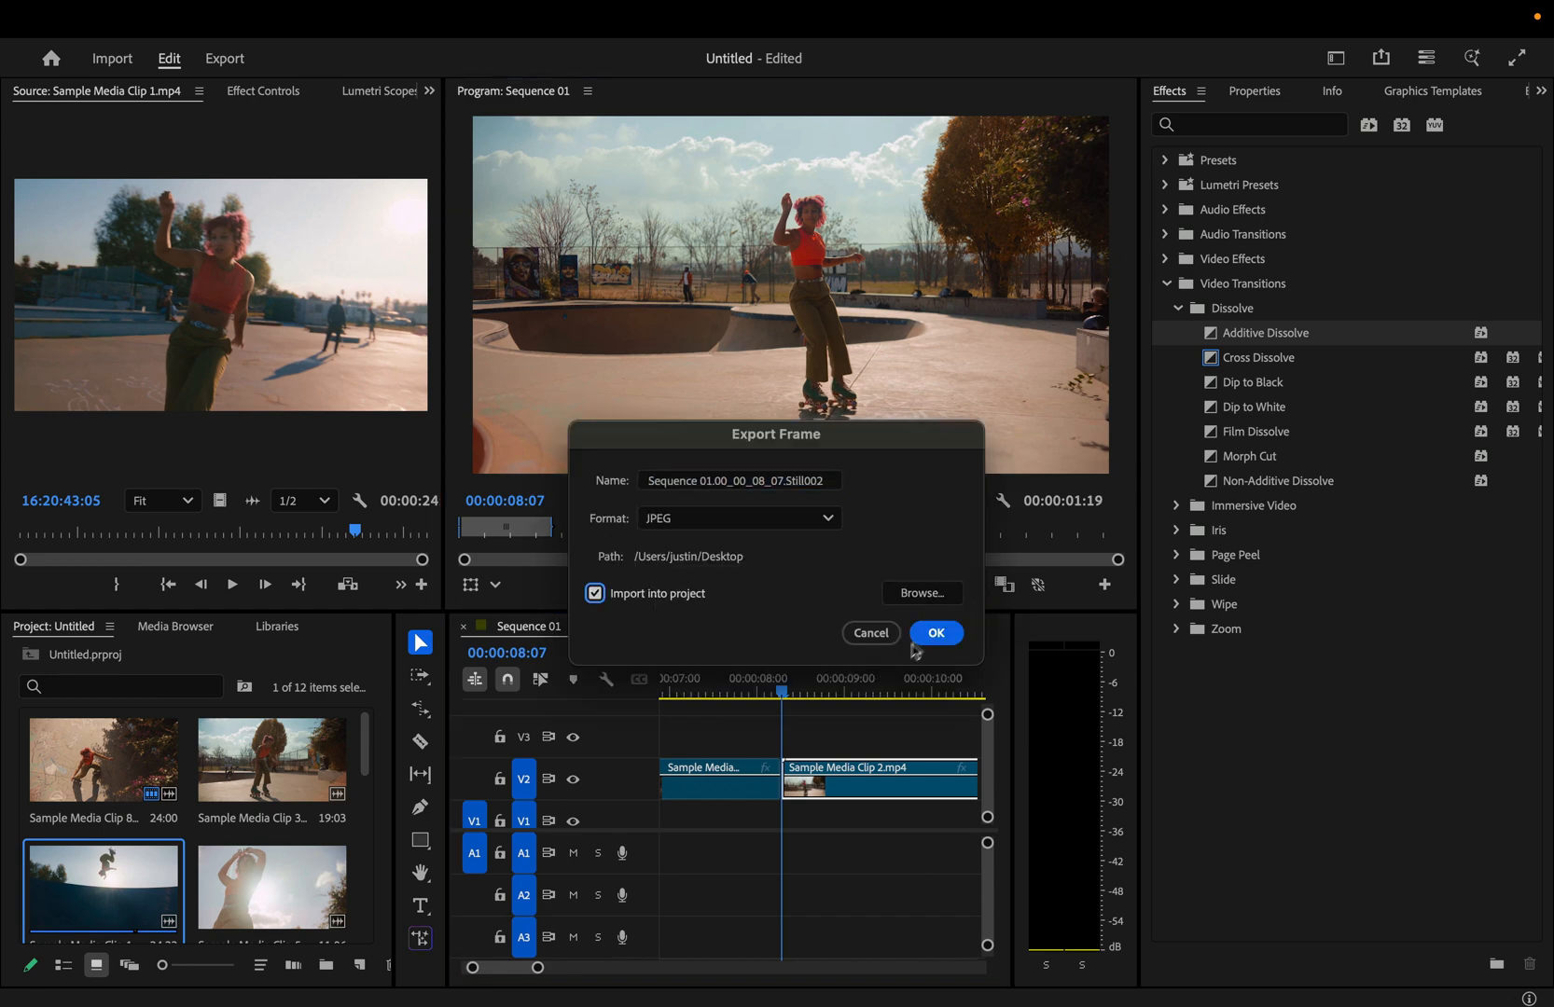
left_click(933, 633)
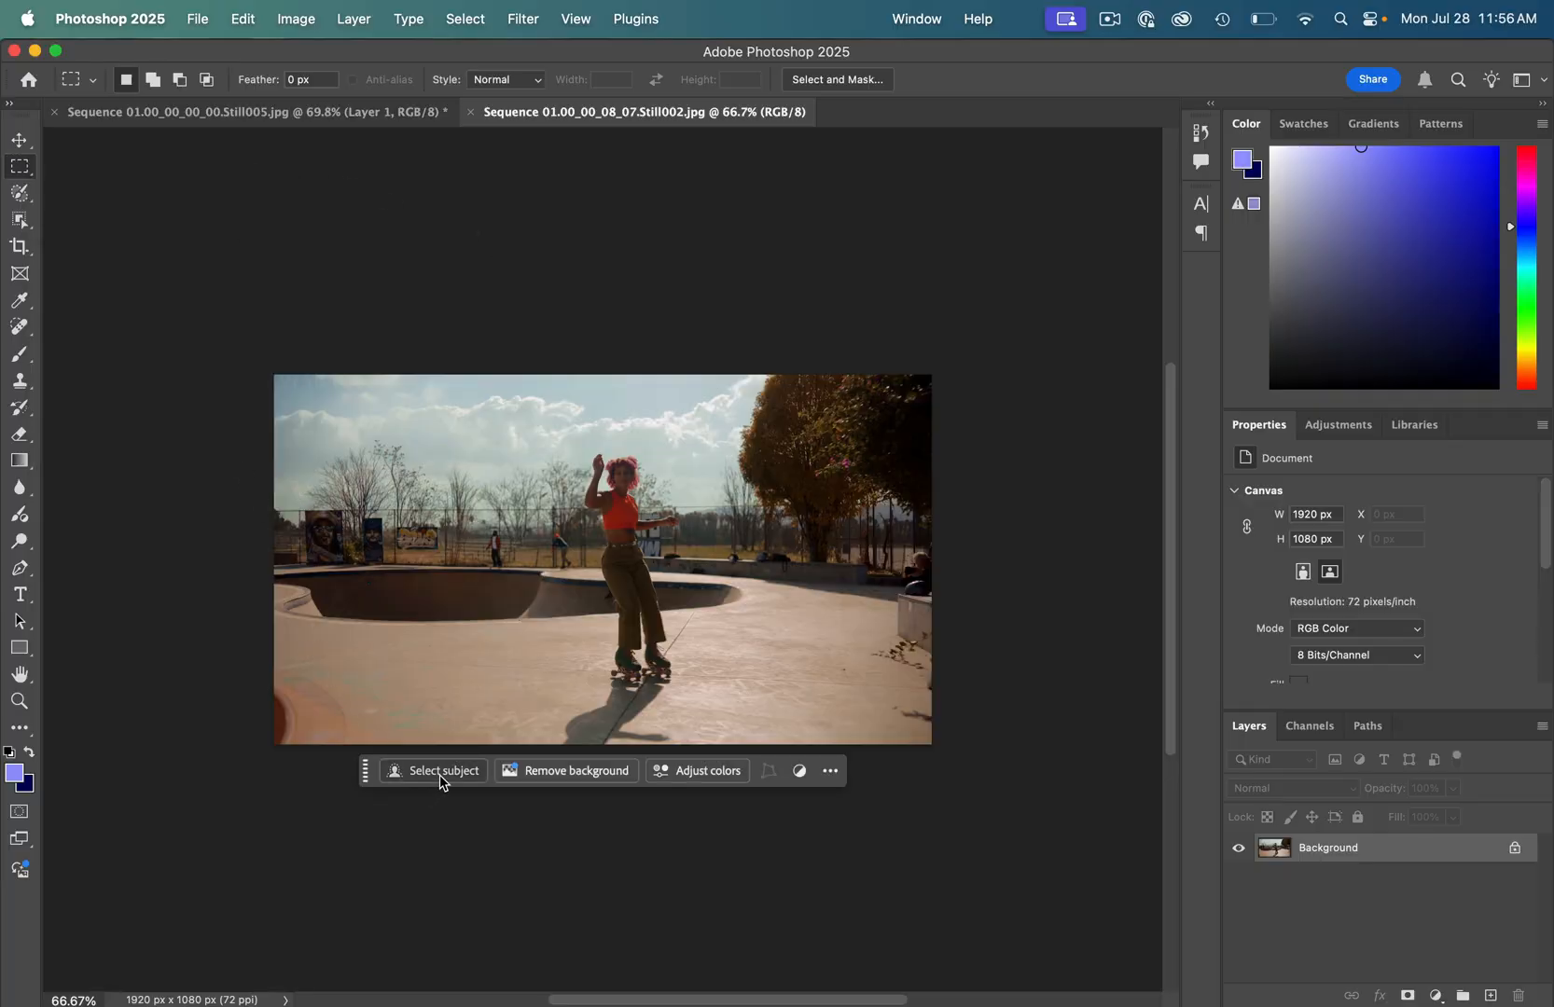
Select the detected skater as an Entire person selection in the exported still.
left_click(440, 771)
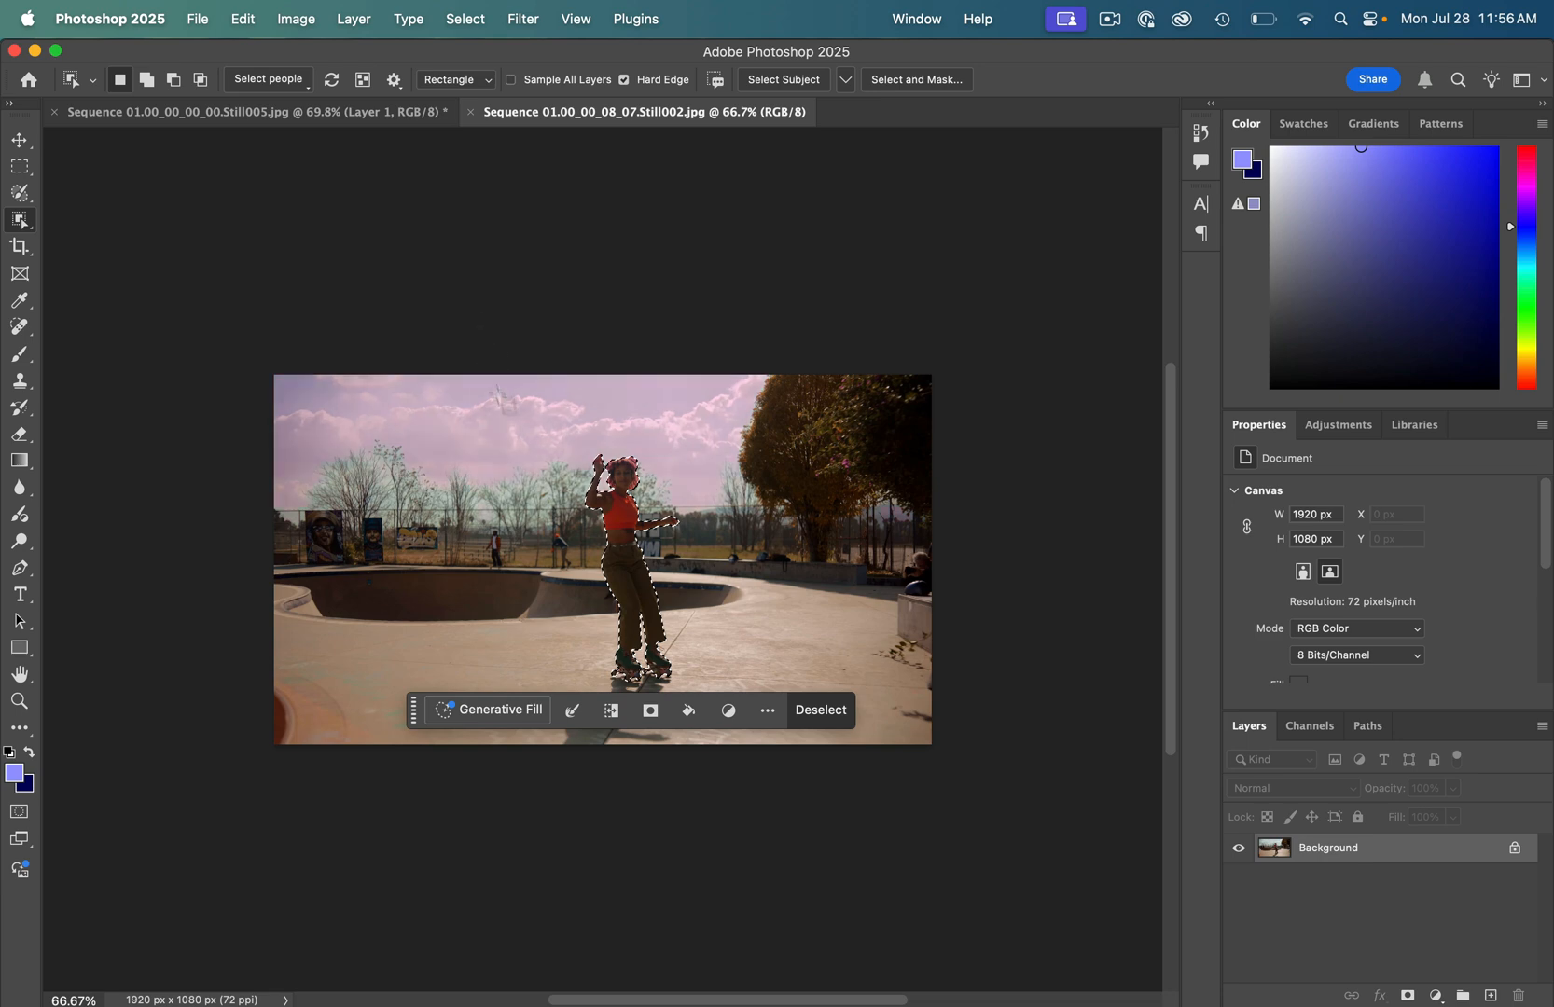
left_click(267, 80)
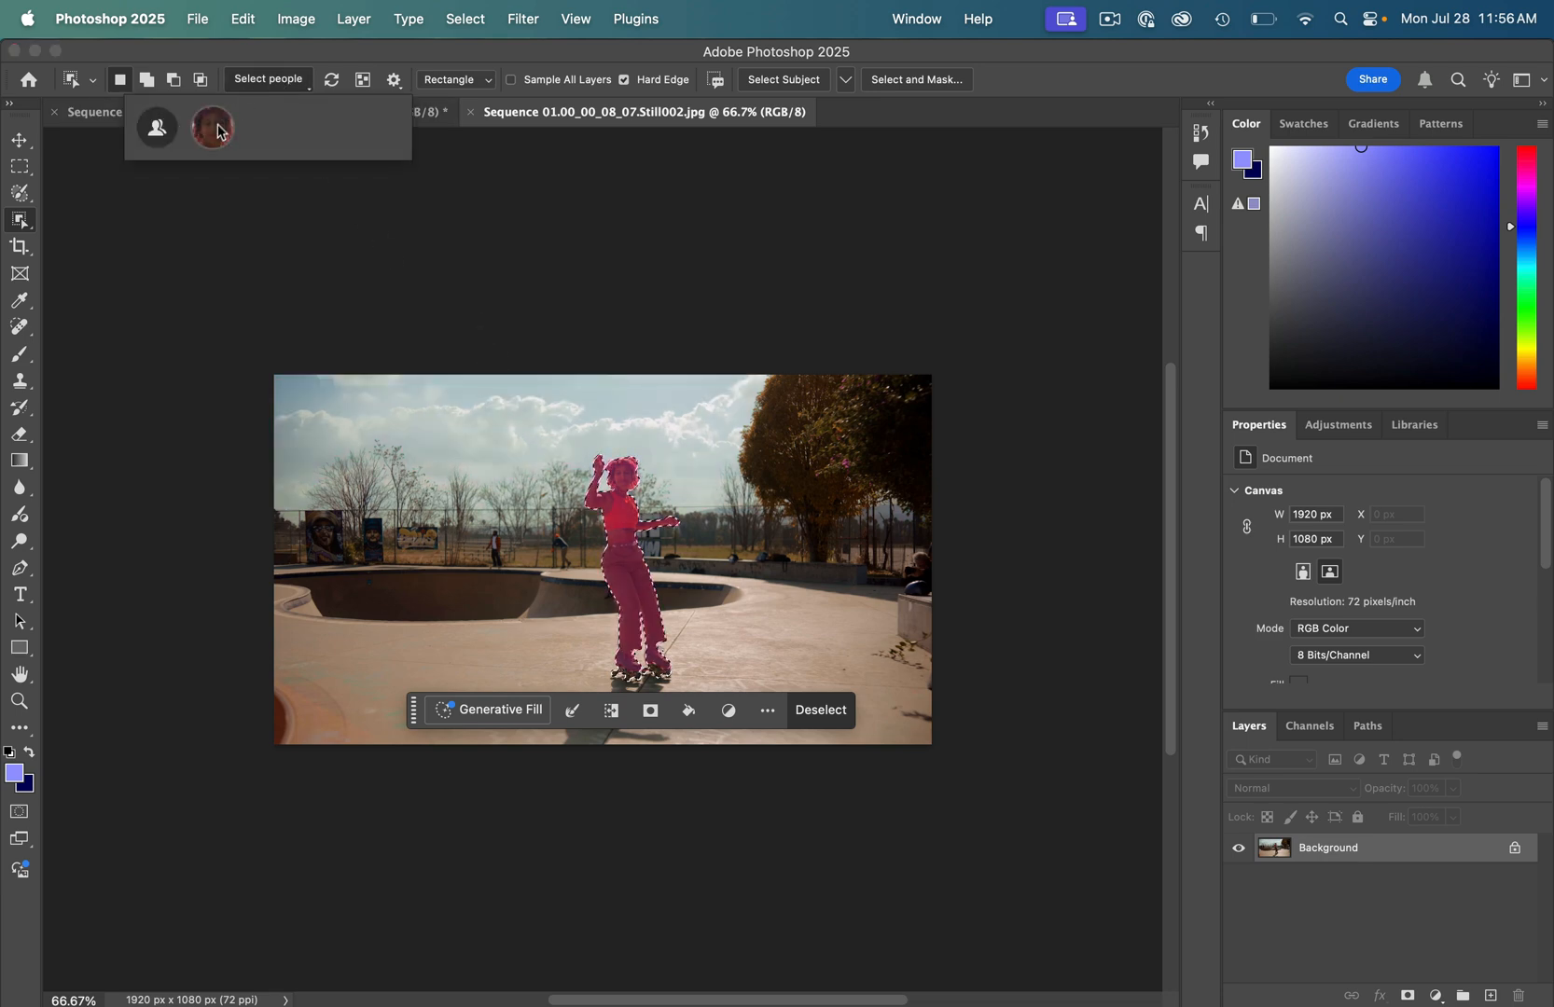
left_click(211, 128)
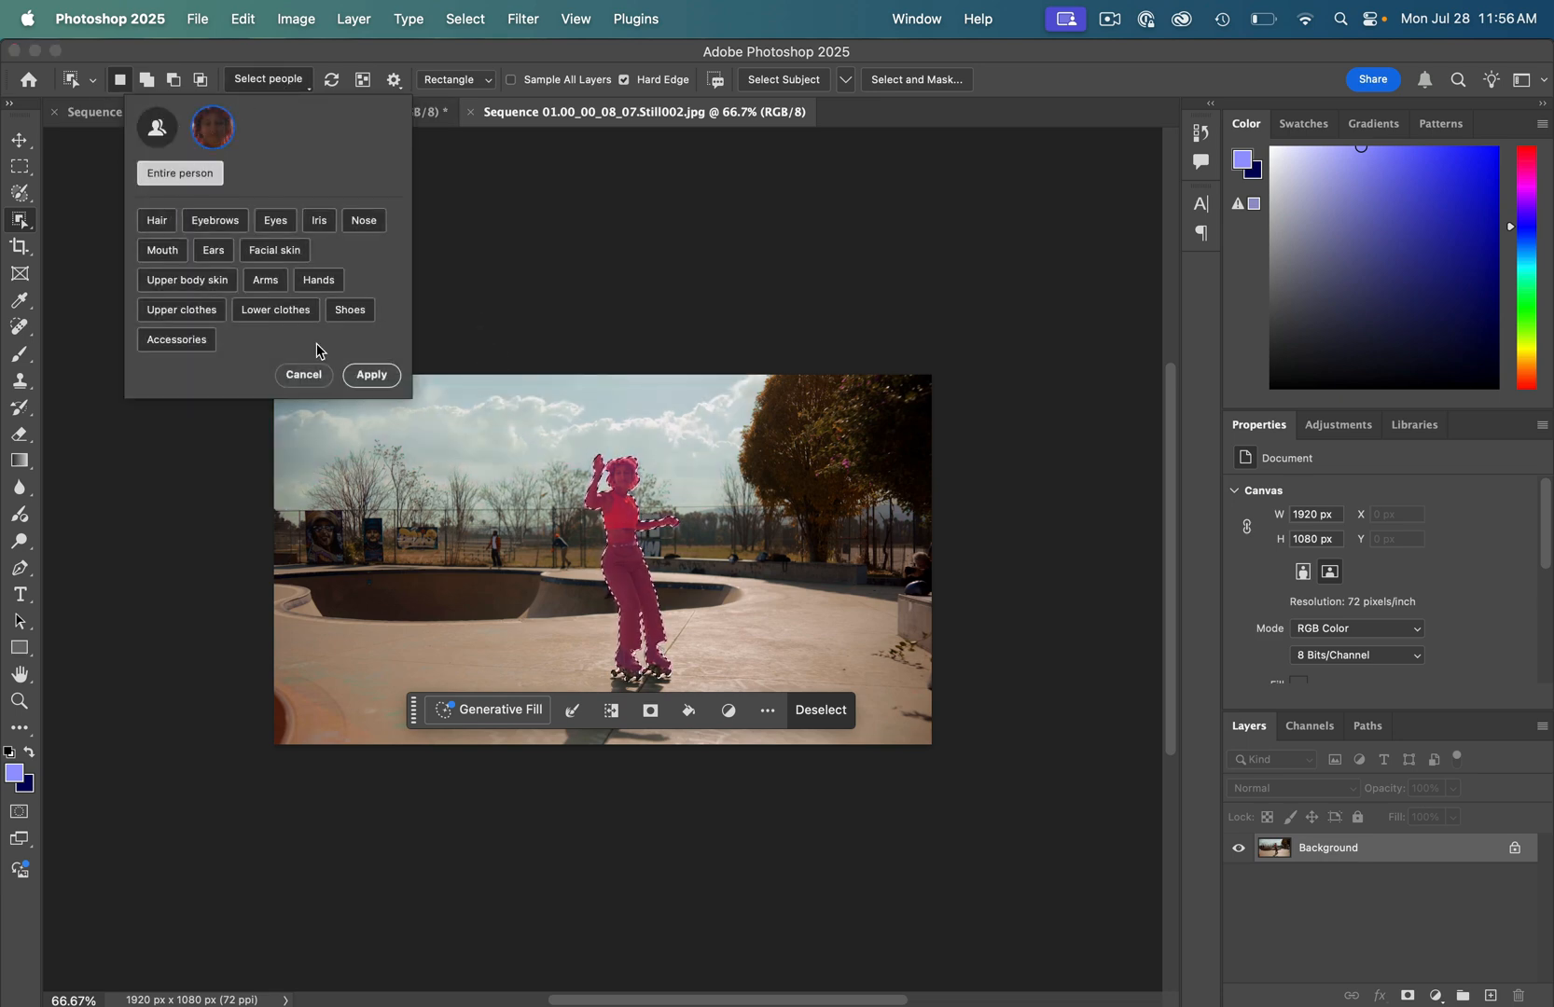
left_click(275, 310)
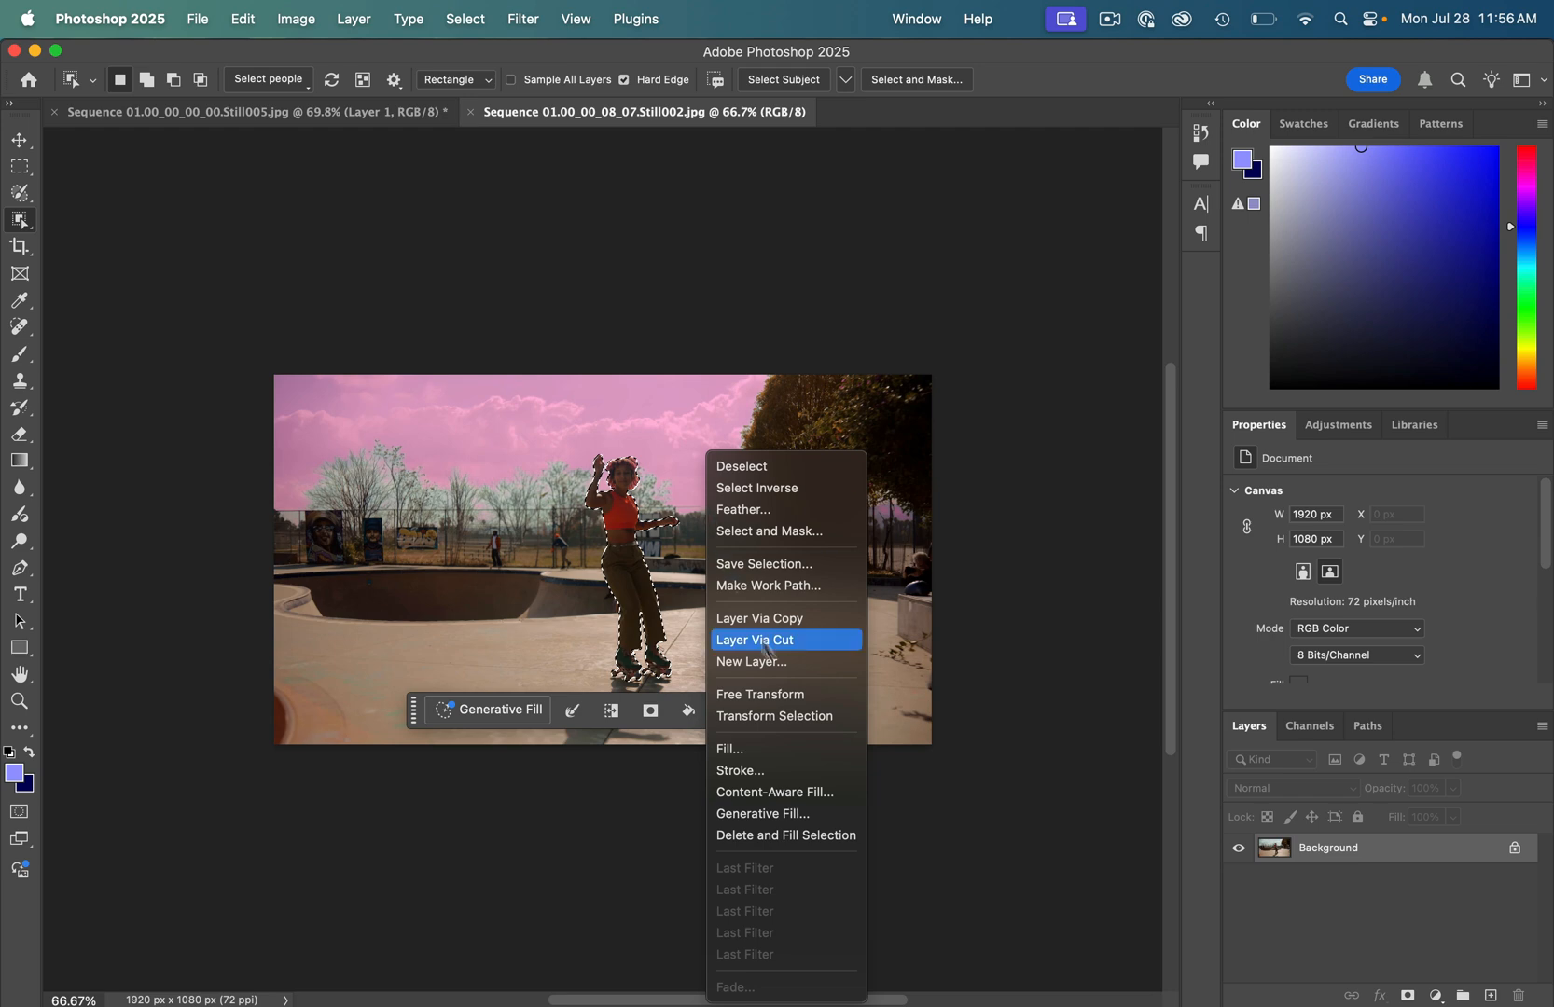
Cut the skater to her own layer via Layer Via Cut and remove the photo's background.
left_click(754, 639)
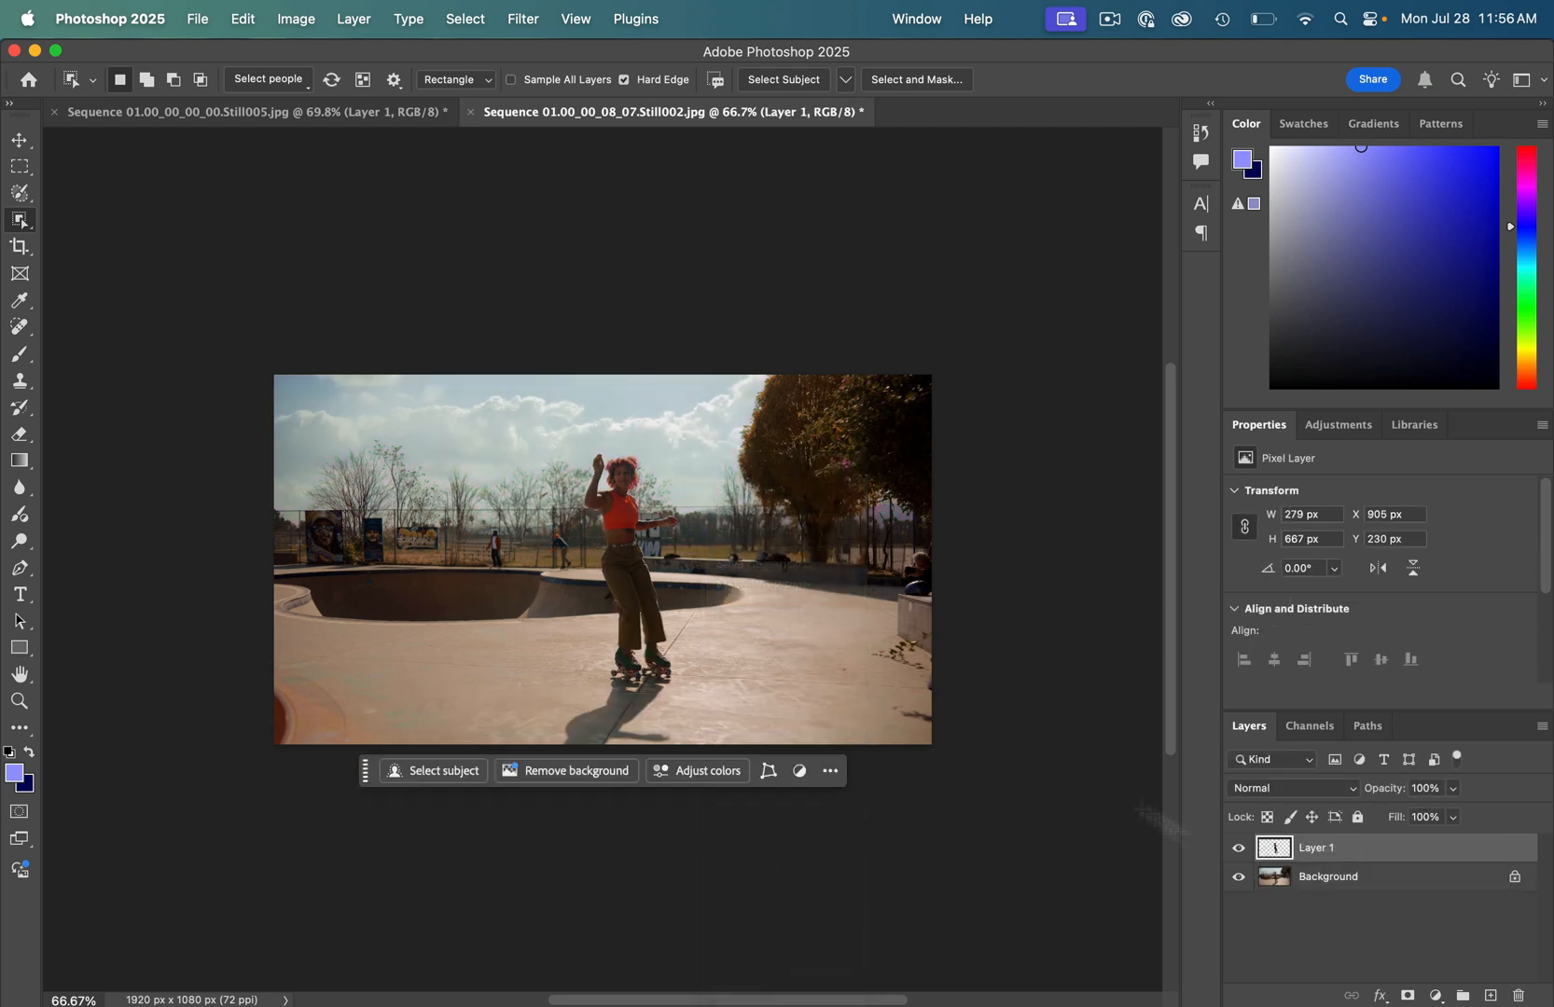
left_click(1239, 882)
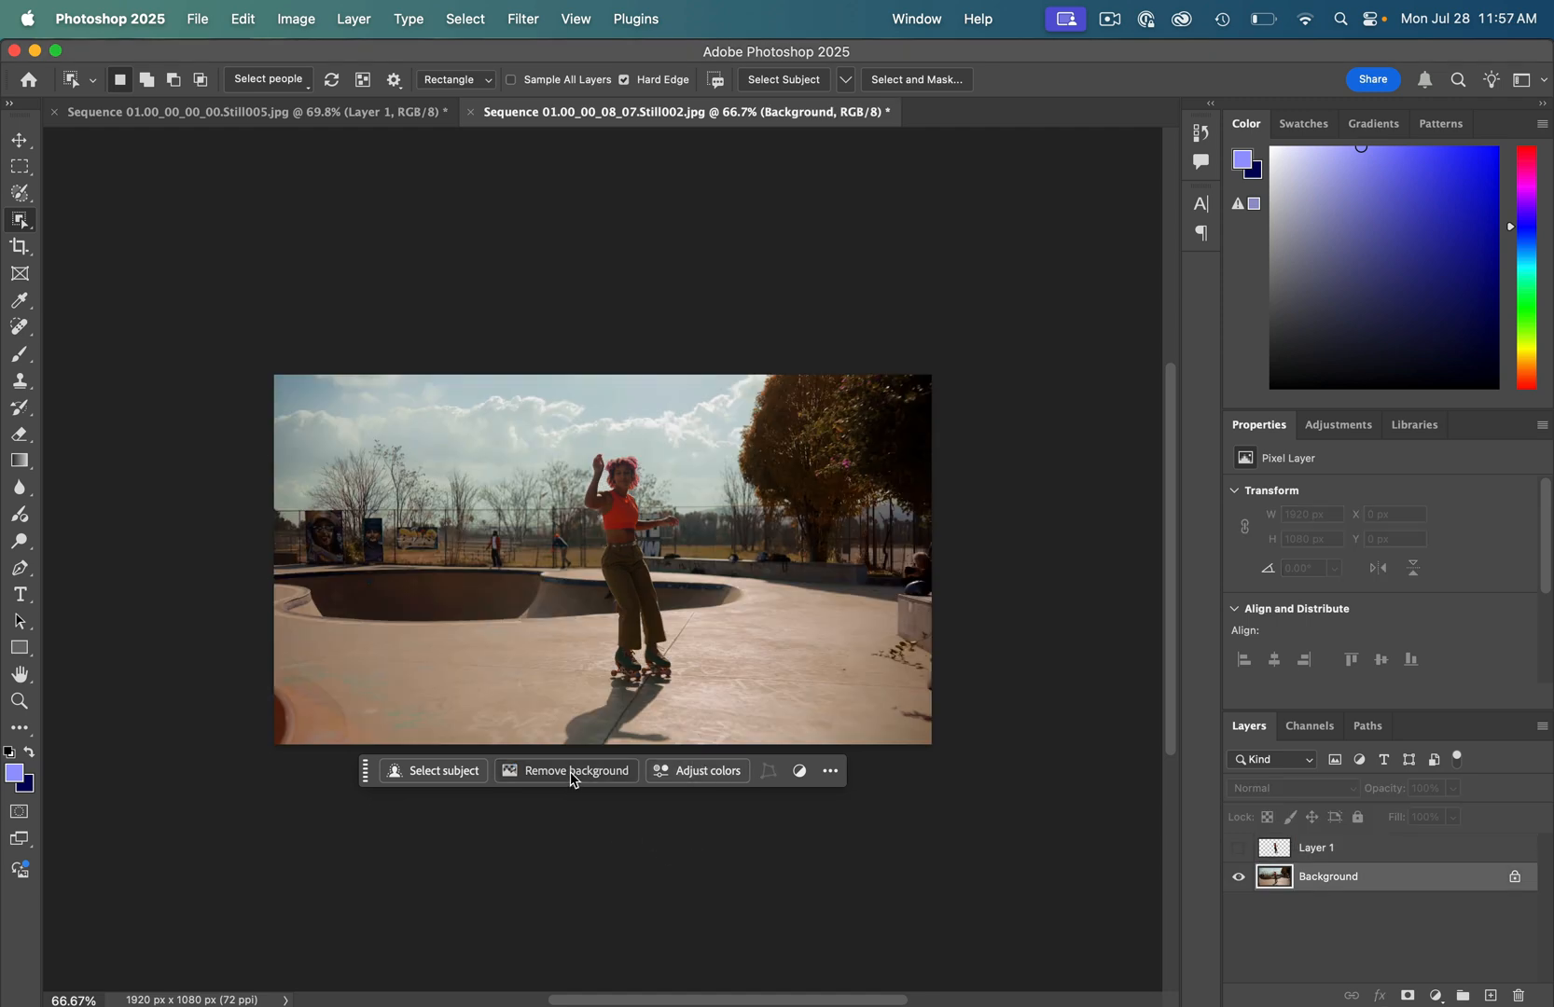
left_click(577, 771)
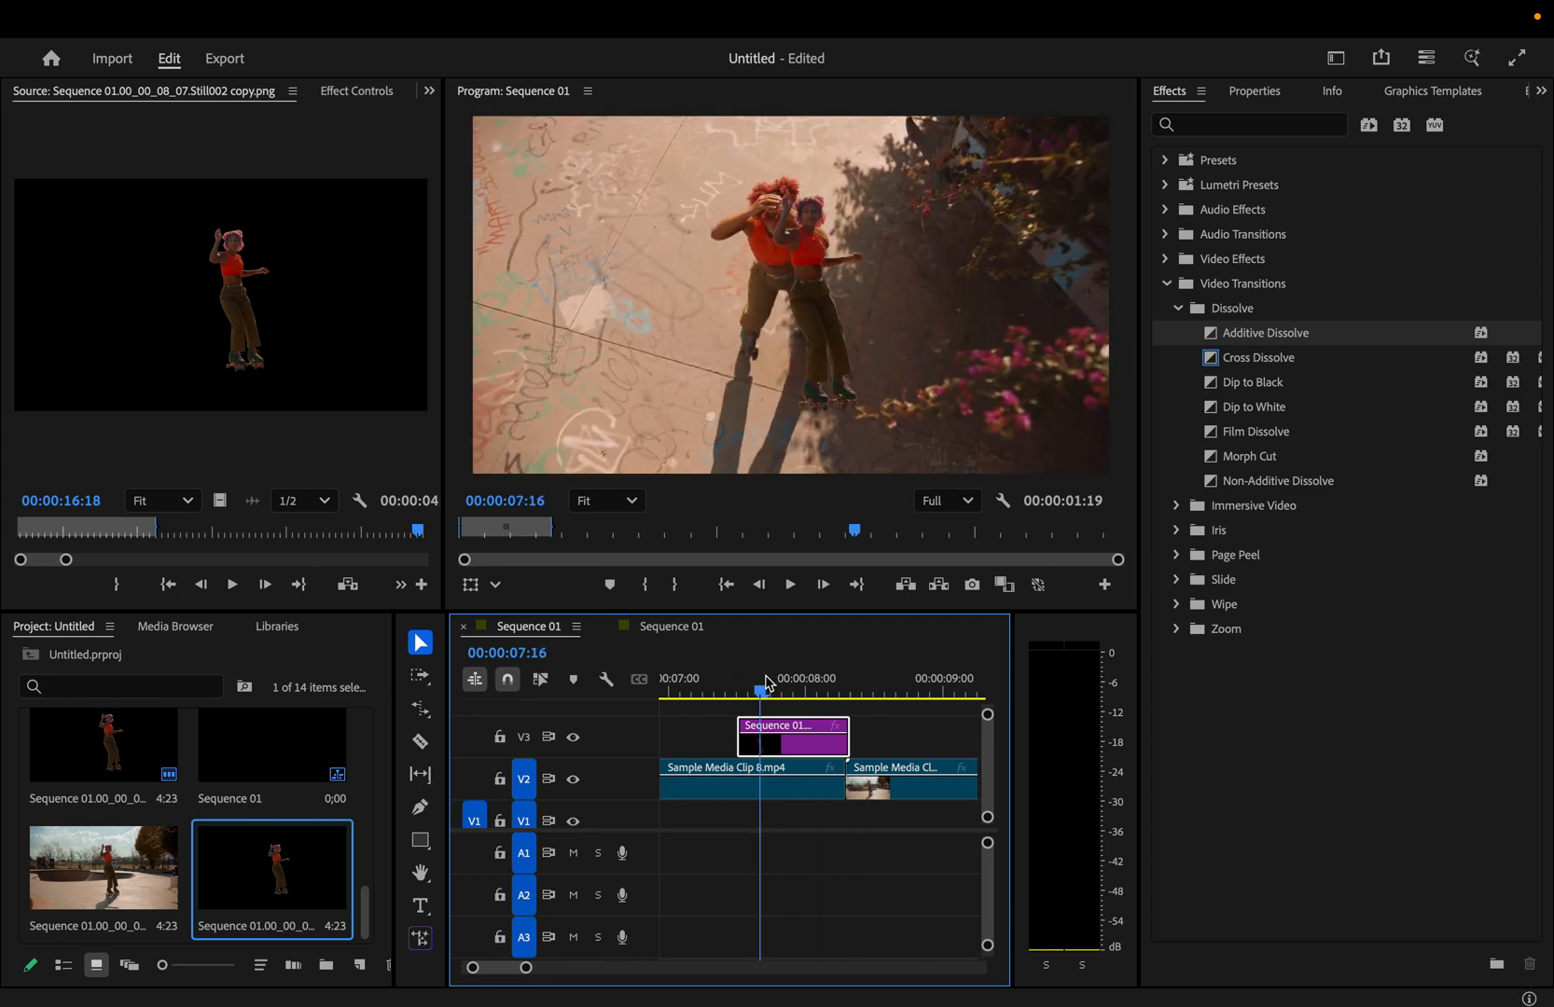
Search the Effects panel for 'transform' with the cutout on V3.
type("transform")
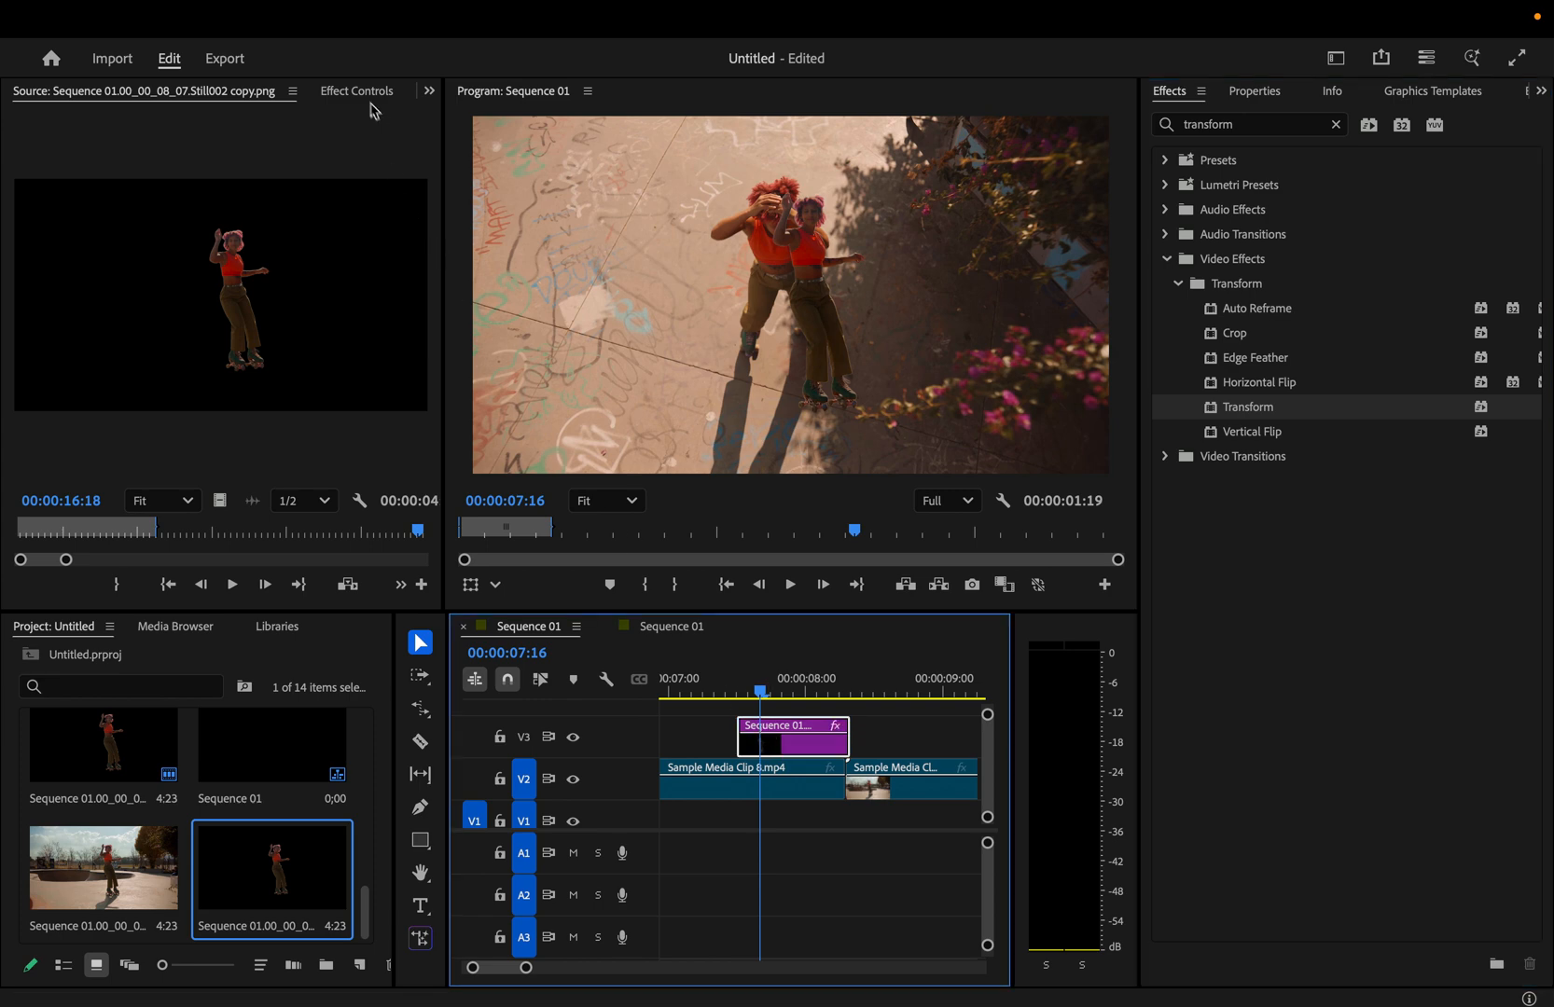
Apply Transform and keyframe Position from -301 to 960 with eased temporal interpolation.
left_click(356, 90)
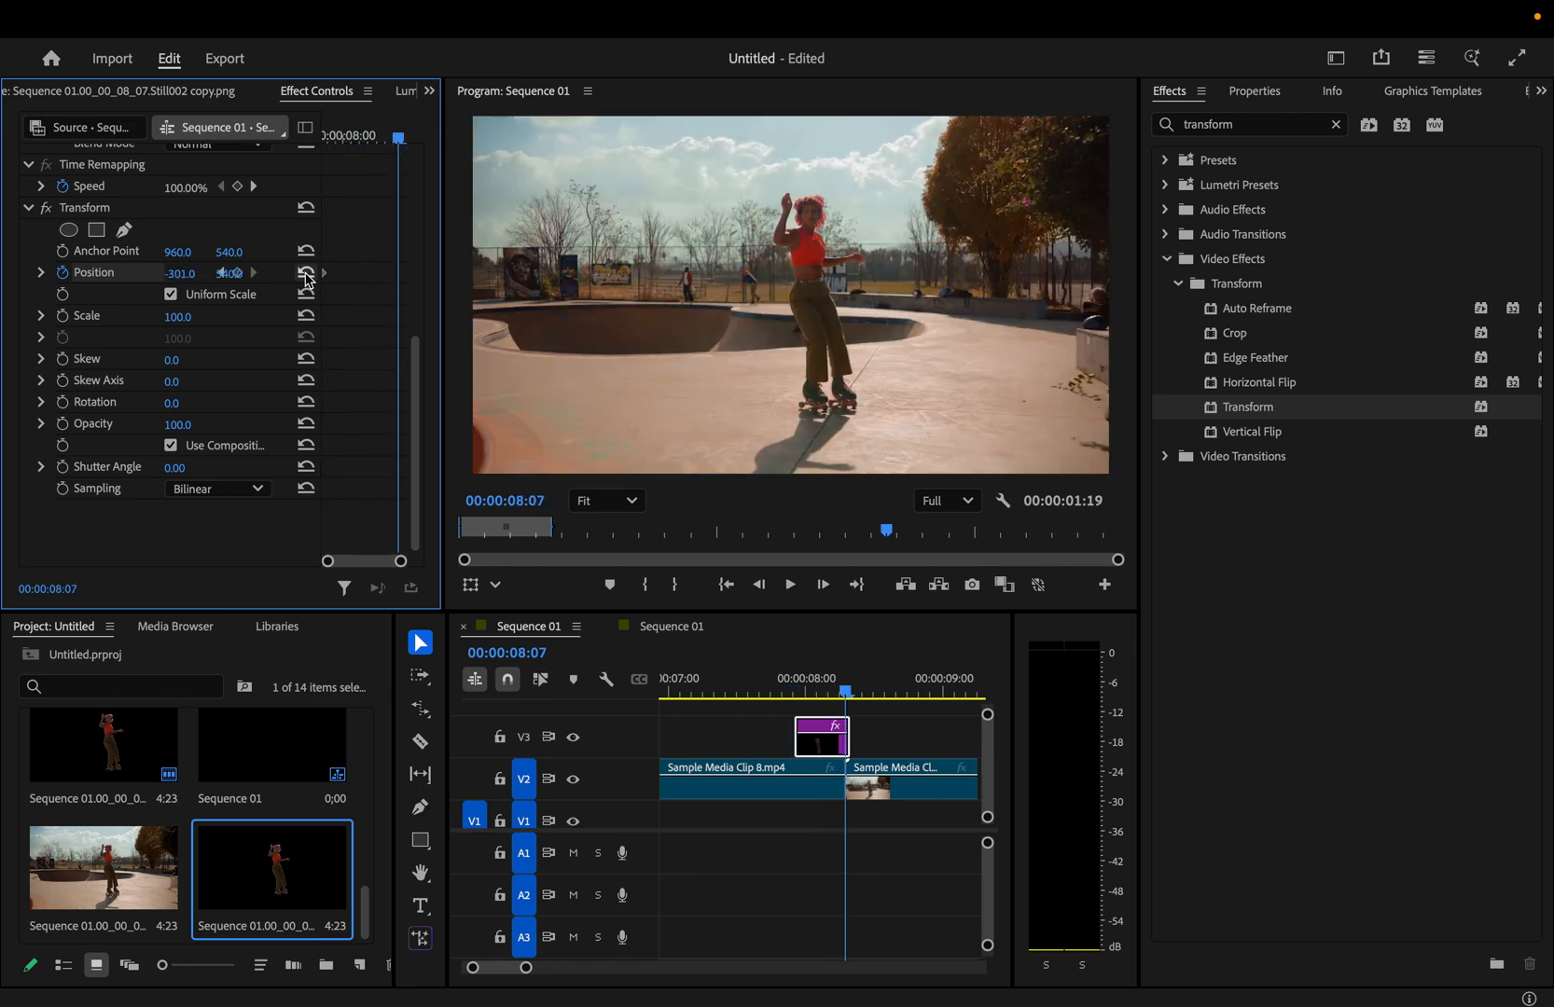
left_click(794, 690)
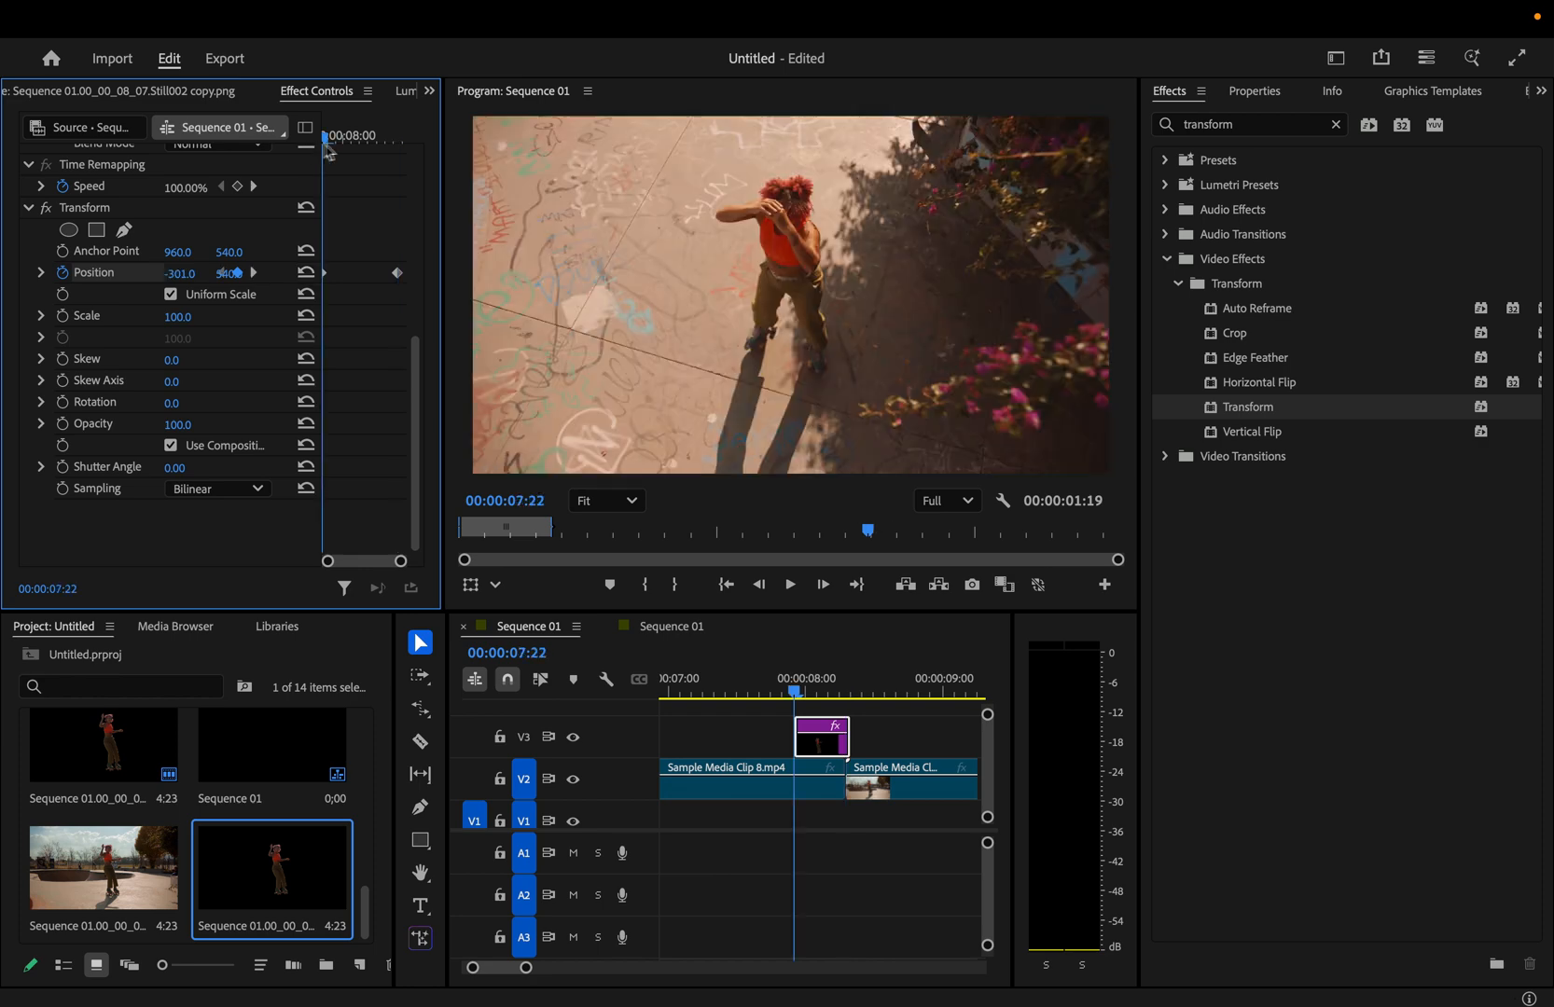
right_click(395, 272)
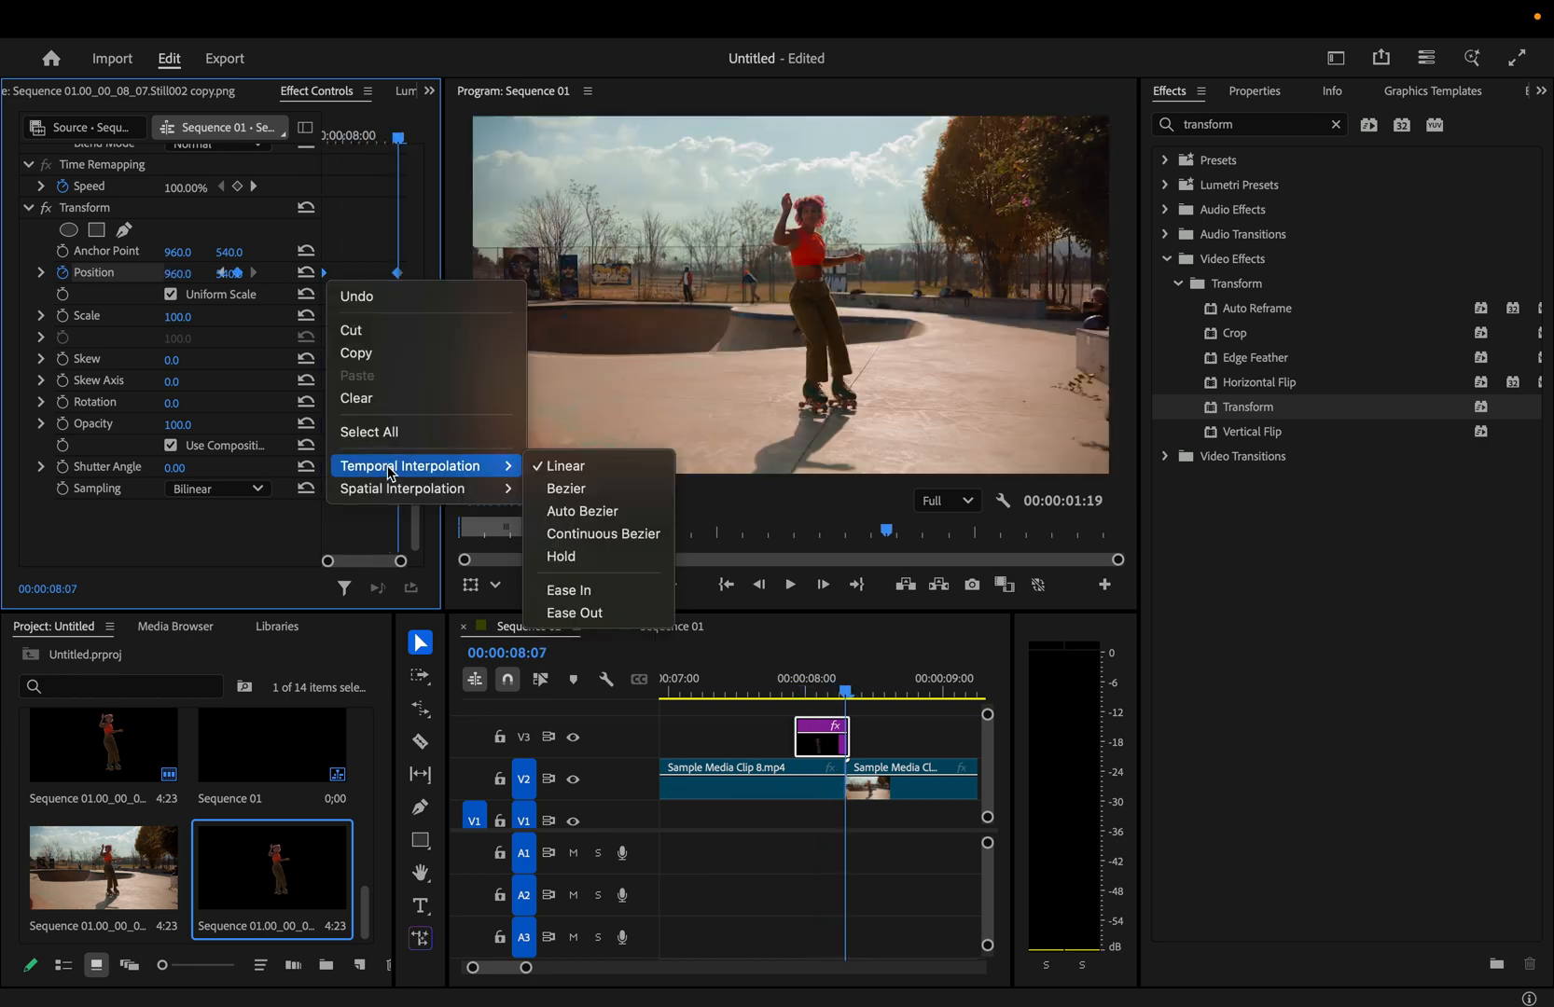
left_click(566, 466)
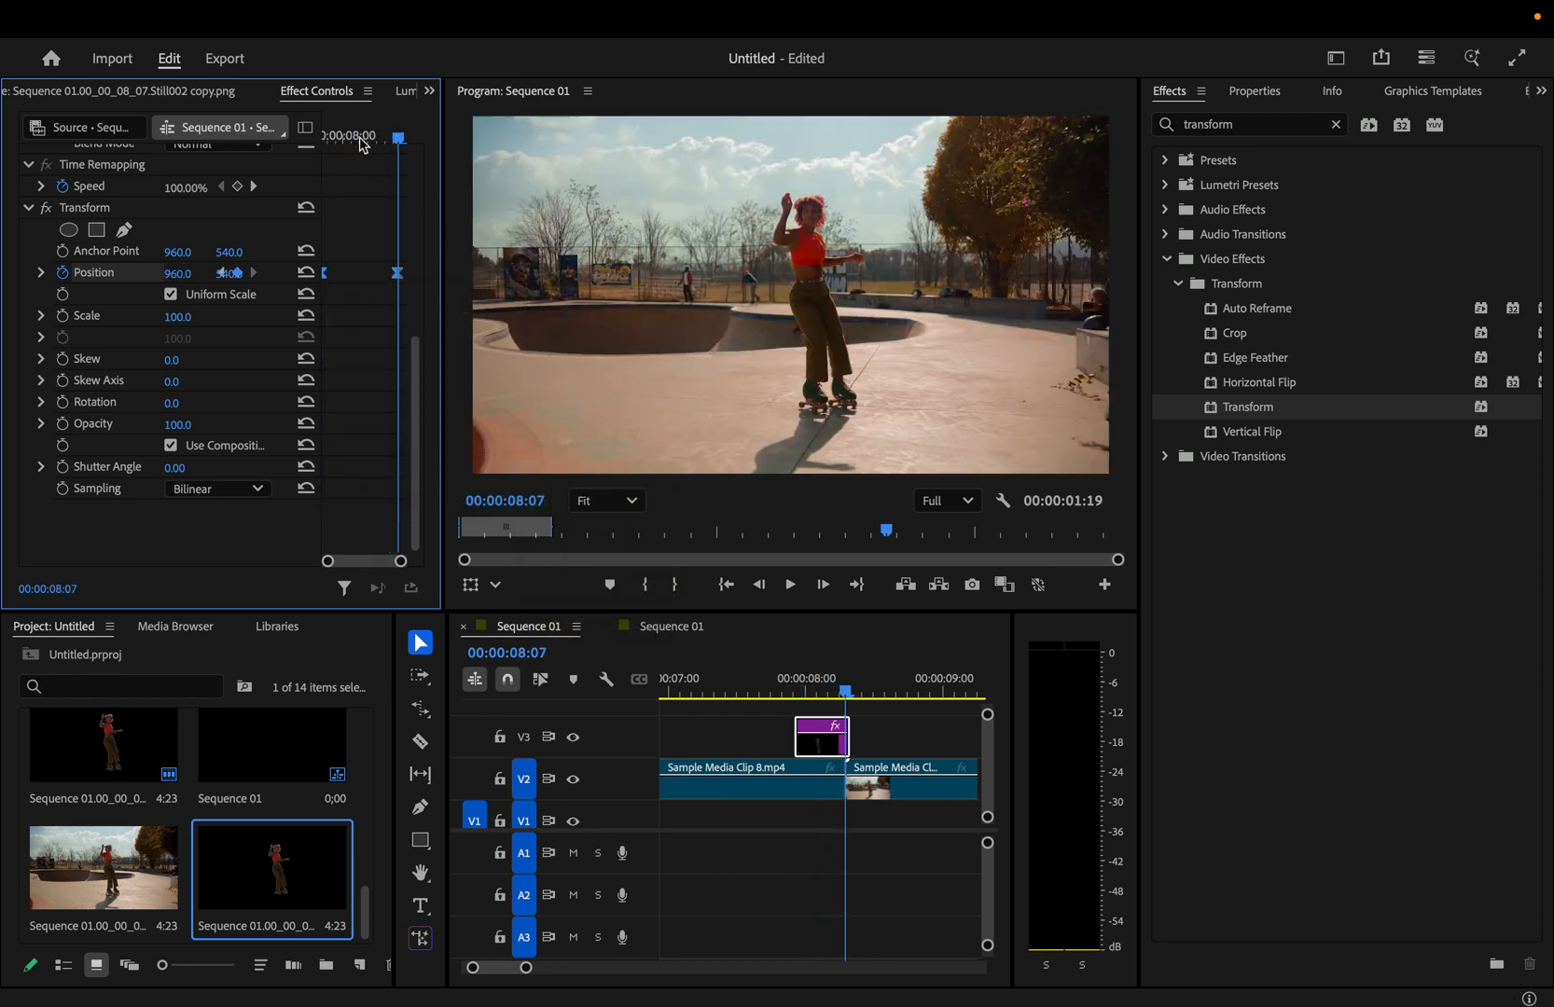
Raise Shutter Angle to 216 for motion blur and clear the effects search.
left_click(41, 273)
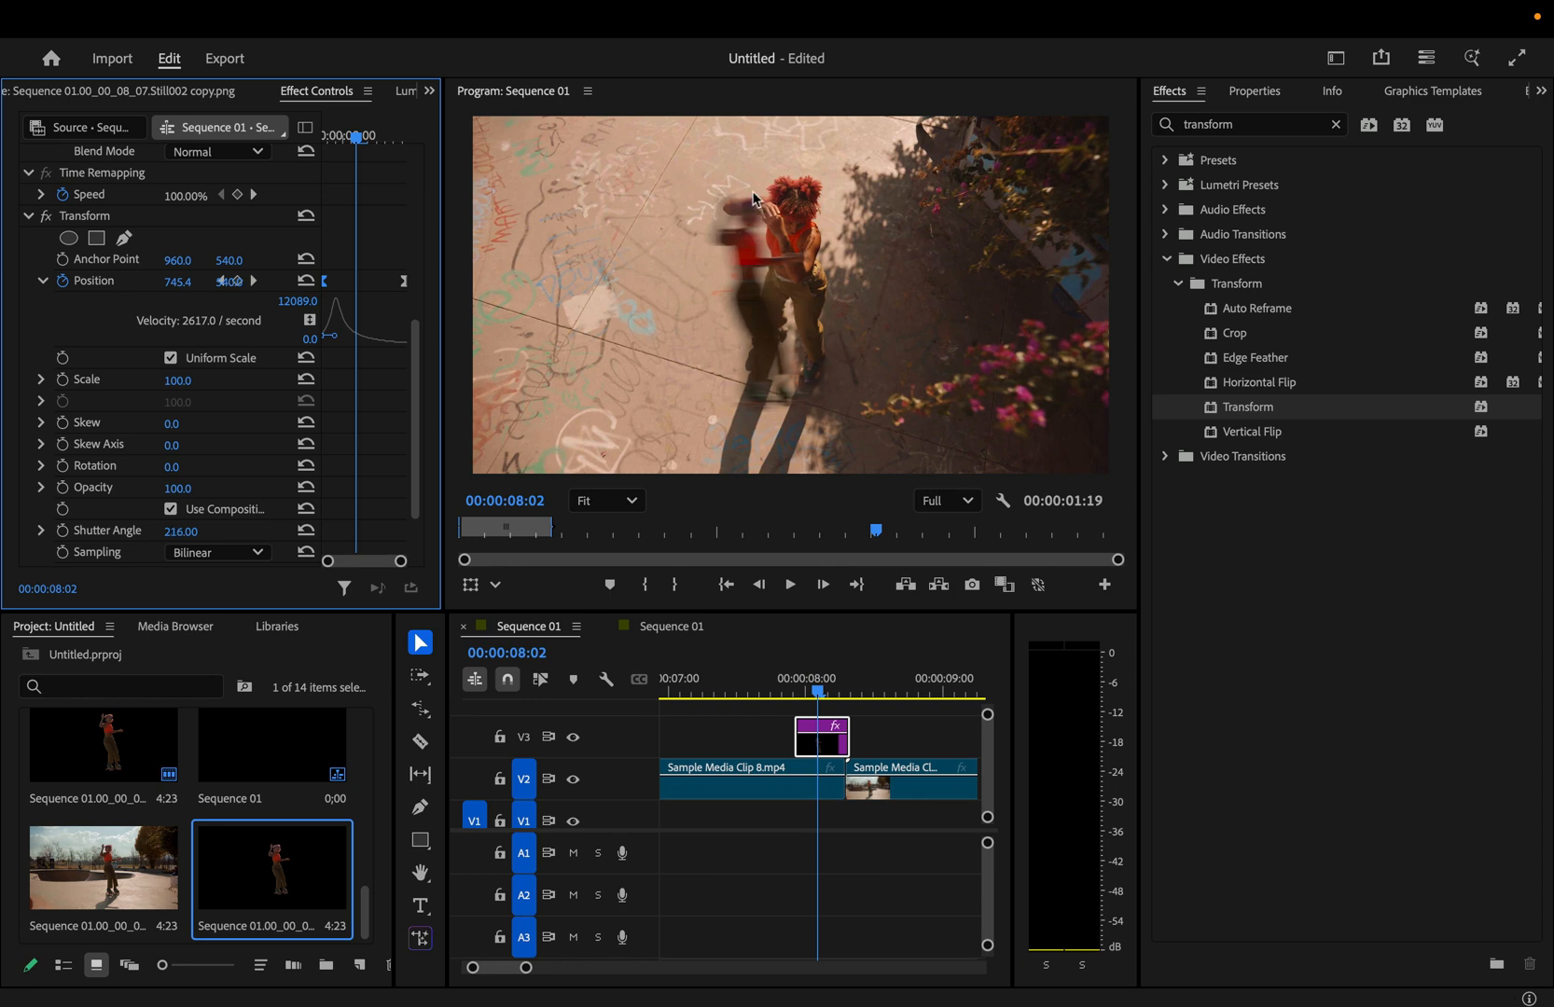
left_click(1335, 123)
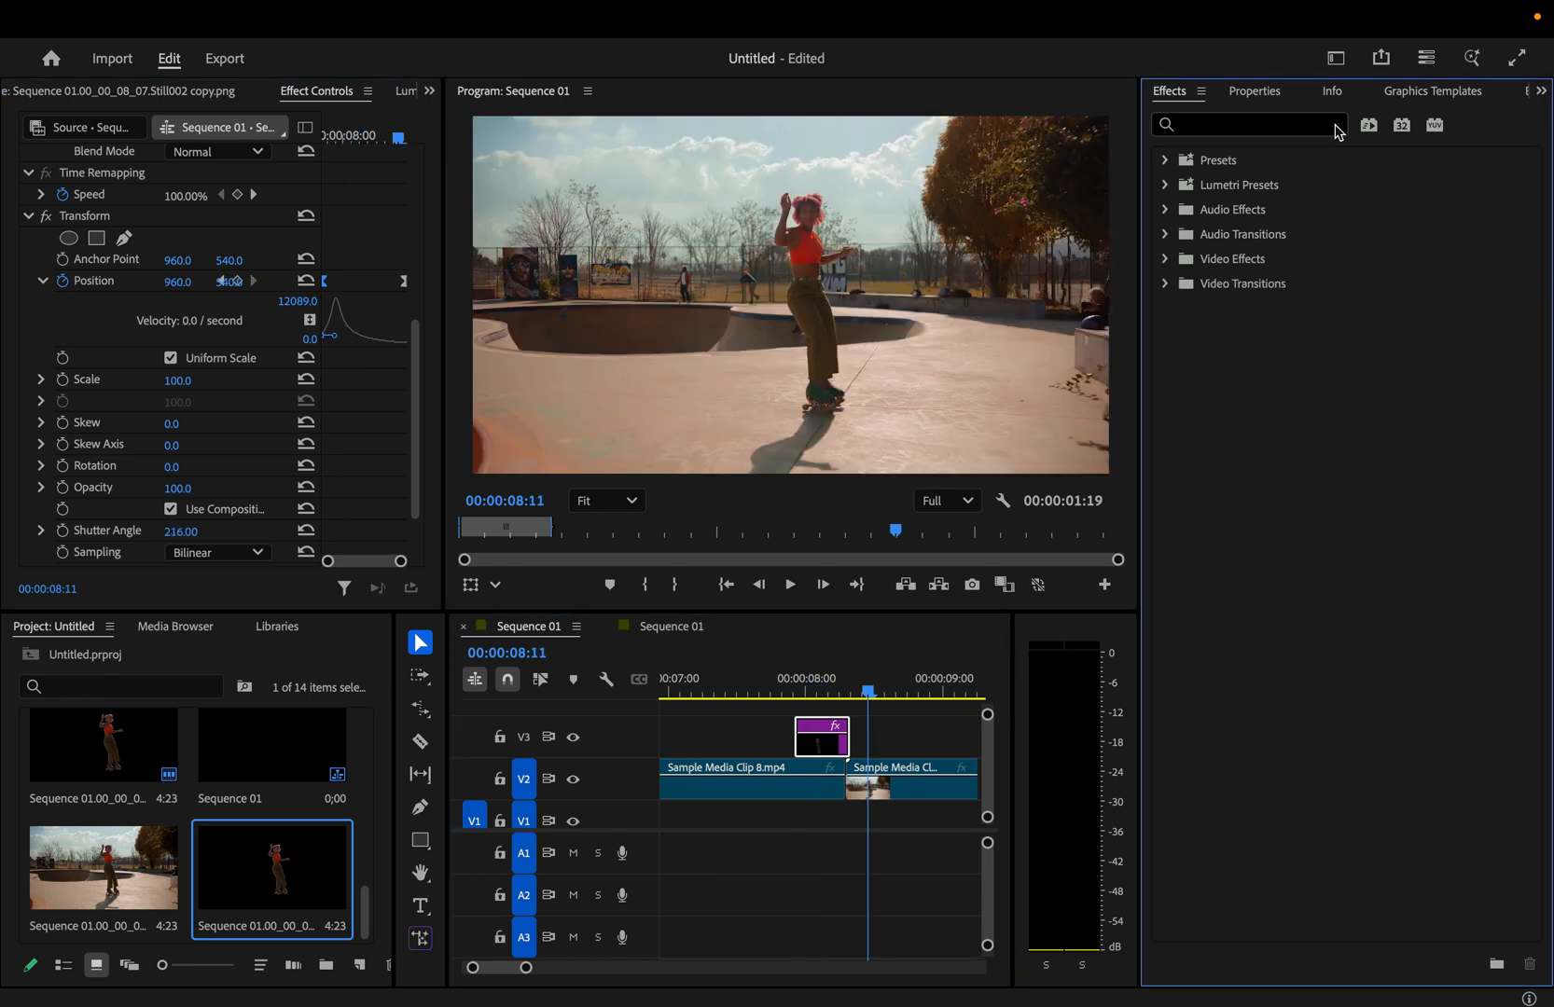
left_click(1166, 283)
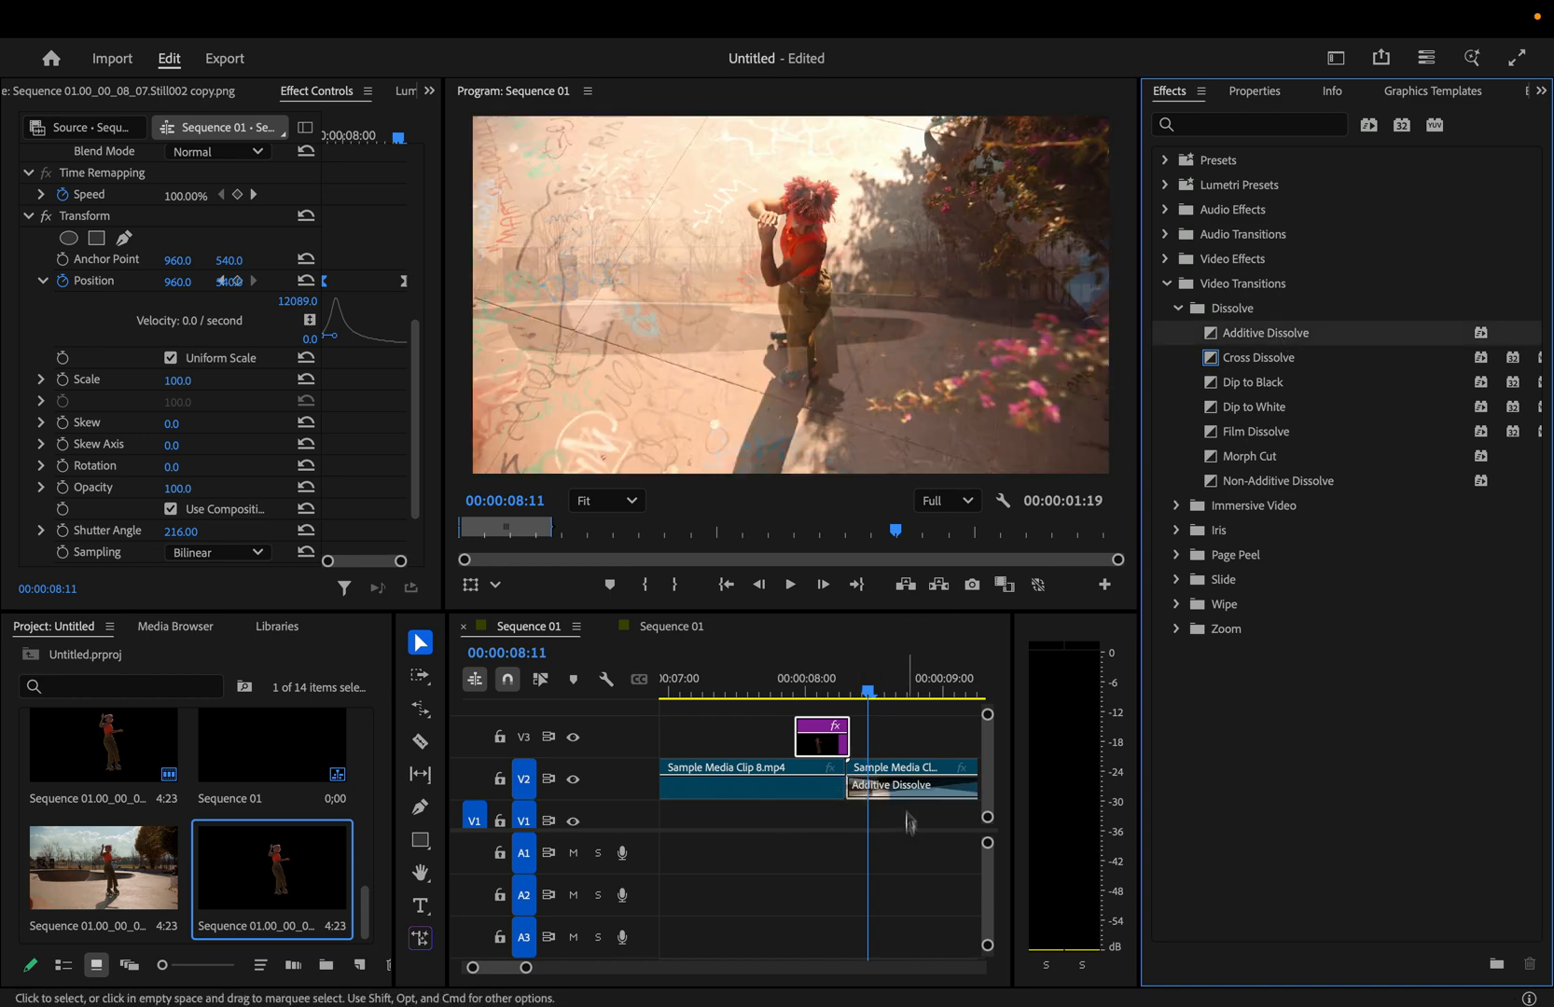
Set the Additive Dissolve duration to 00:00:00:07 and play back the transition.
left_click(908, 783)
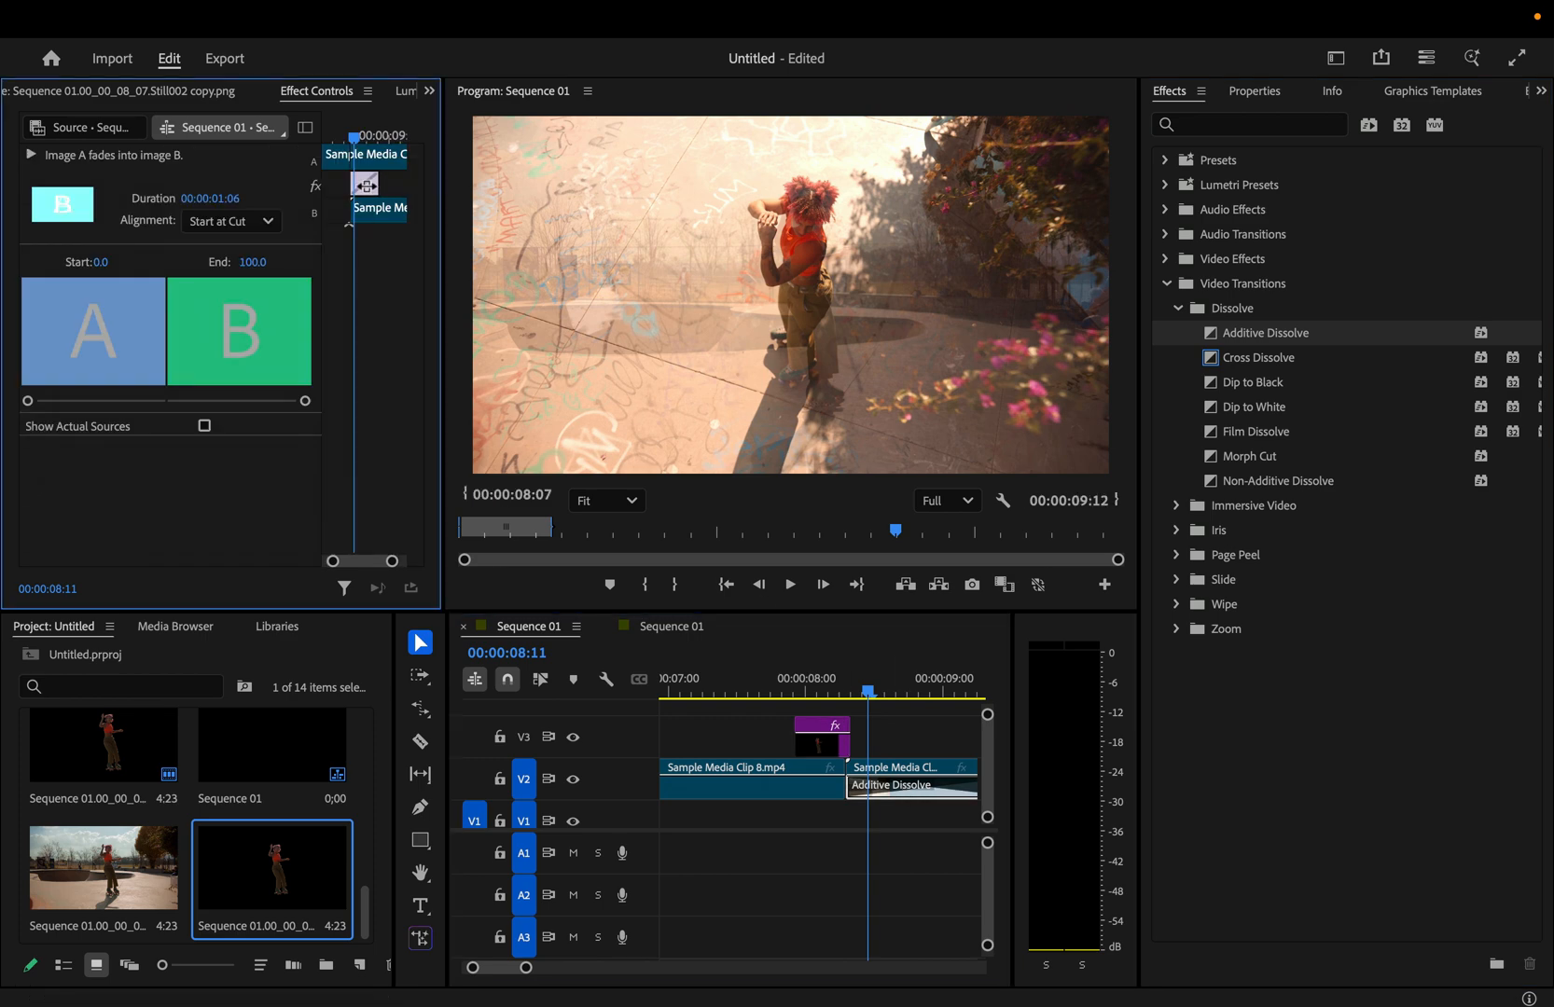
left_click(229, 220)
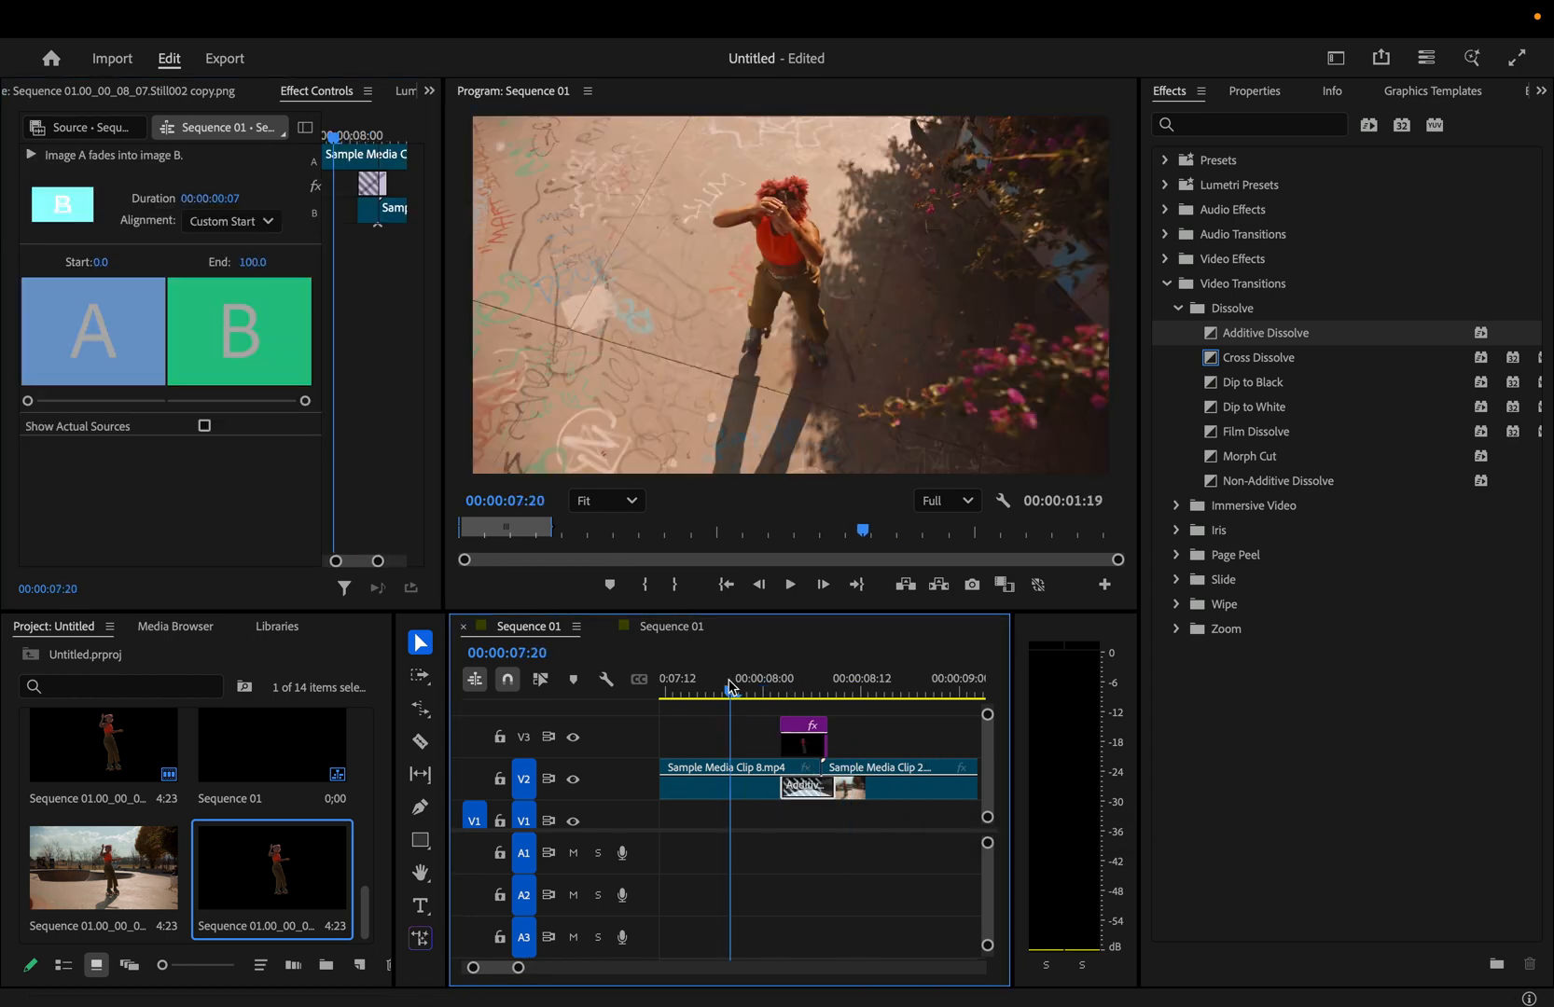
left_click(788, 584)
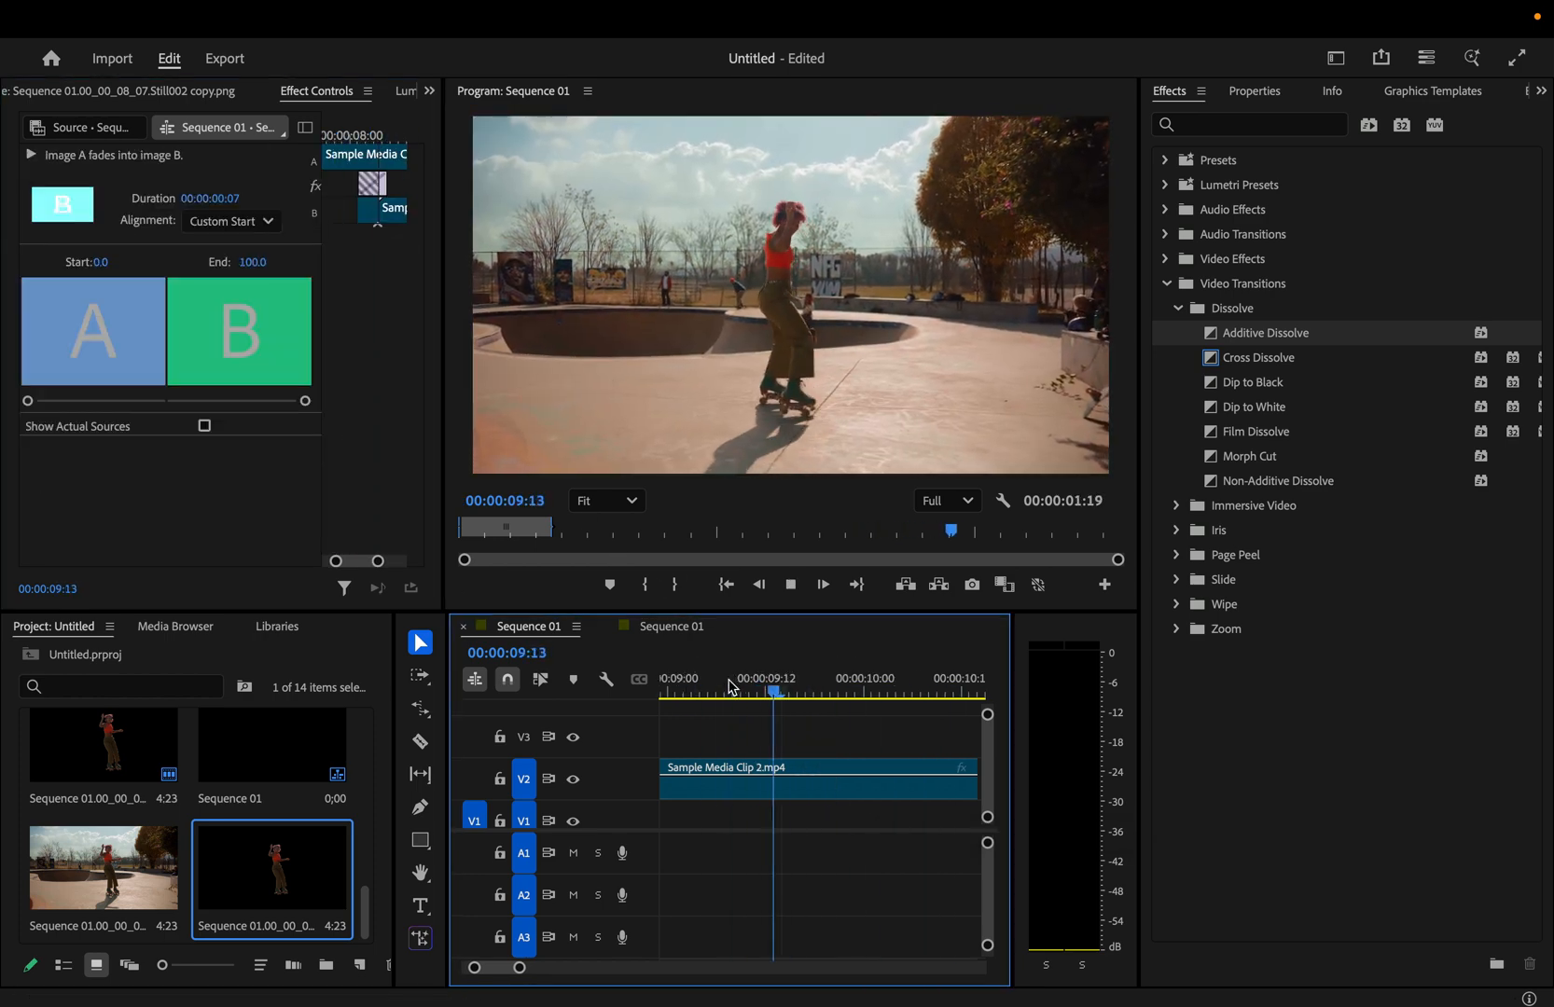